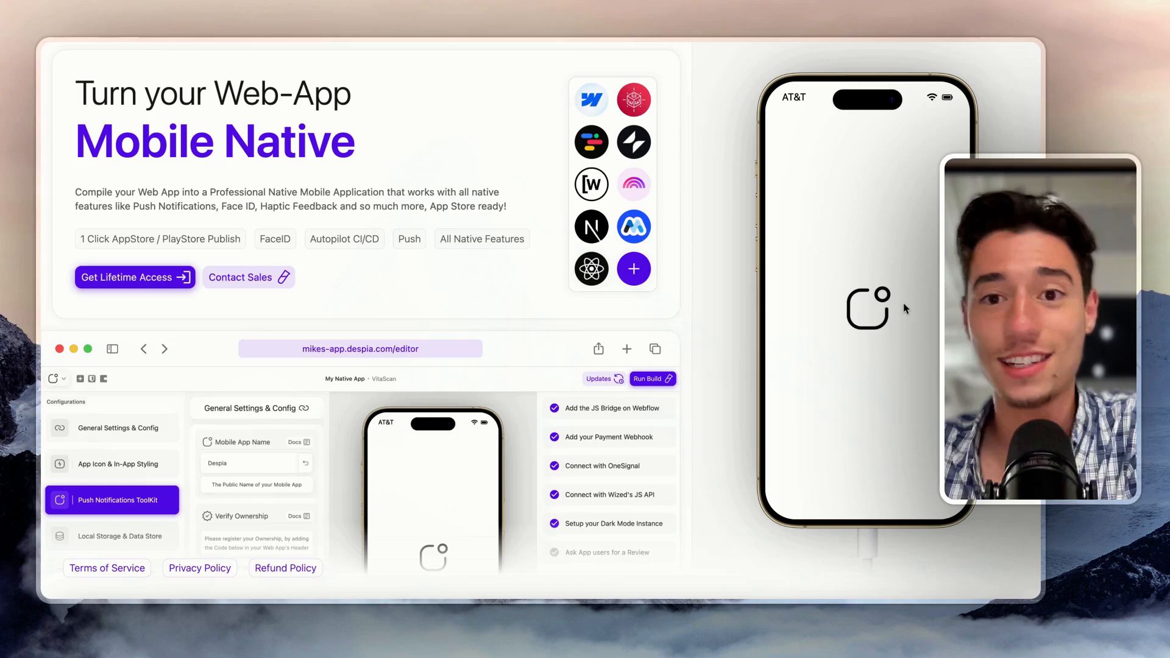
{"action": "mouse_move", "coordinate": [801, 205]}
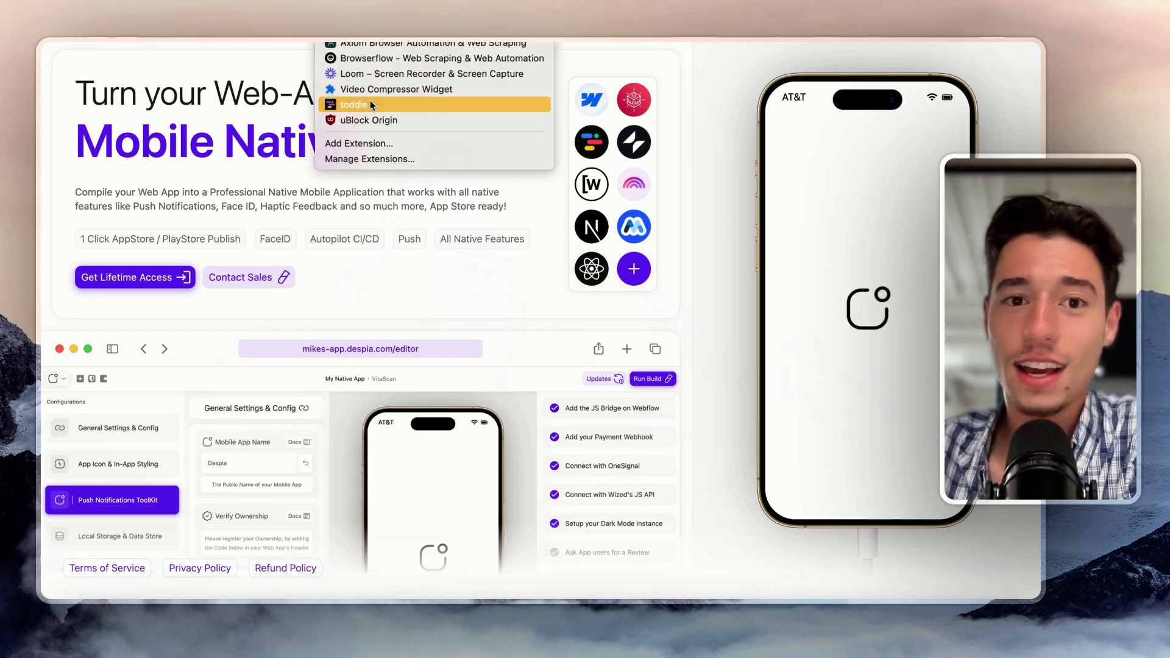
{"action": "mouse_move", "coordinate": [422, 89]}
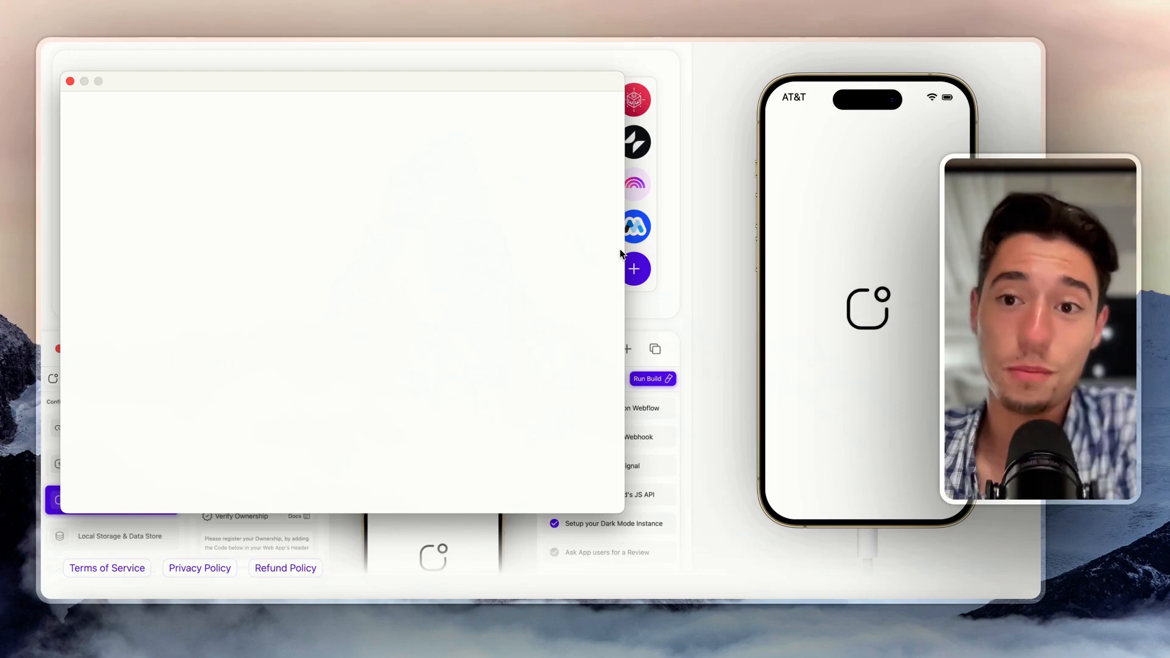
{"action": "mouse_move", "coordinate": [227, 53]}
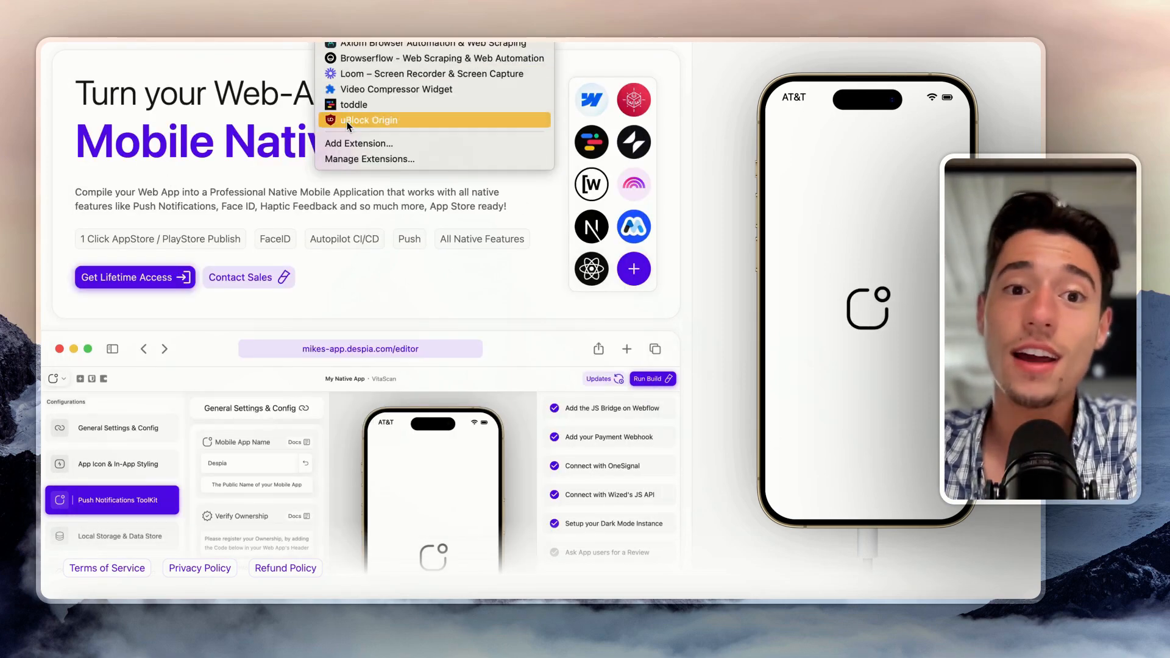
Launch uBlock Origin and move its blank extension window into place.
{"action": "left_click", "coordinate": [369, 120]}
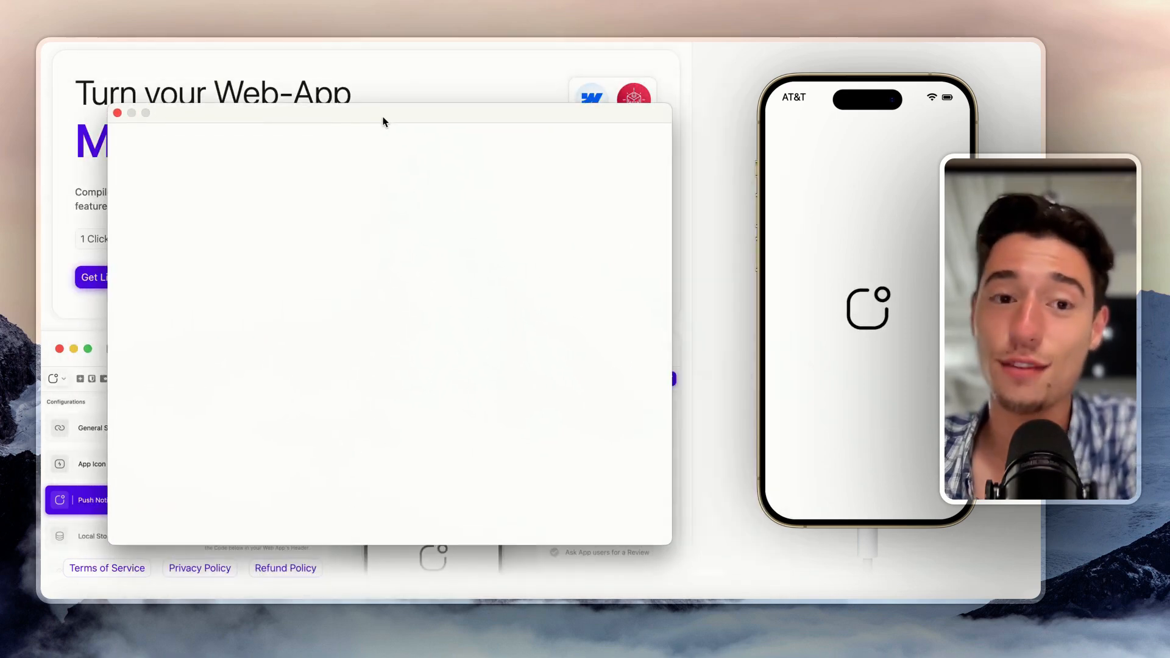
{"action": "left_click_drag", "start_coordinate": [384, 112], "coordinate": [352, 103]}
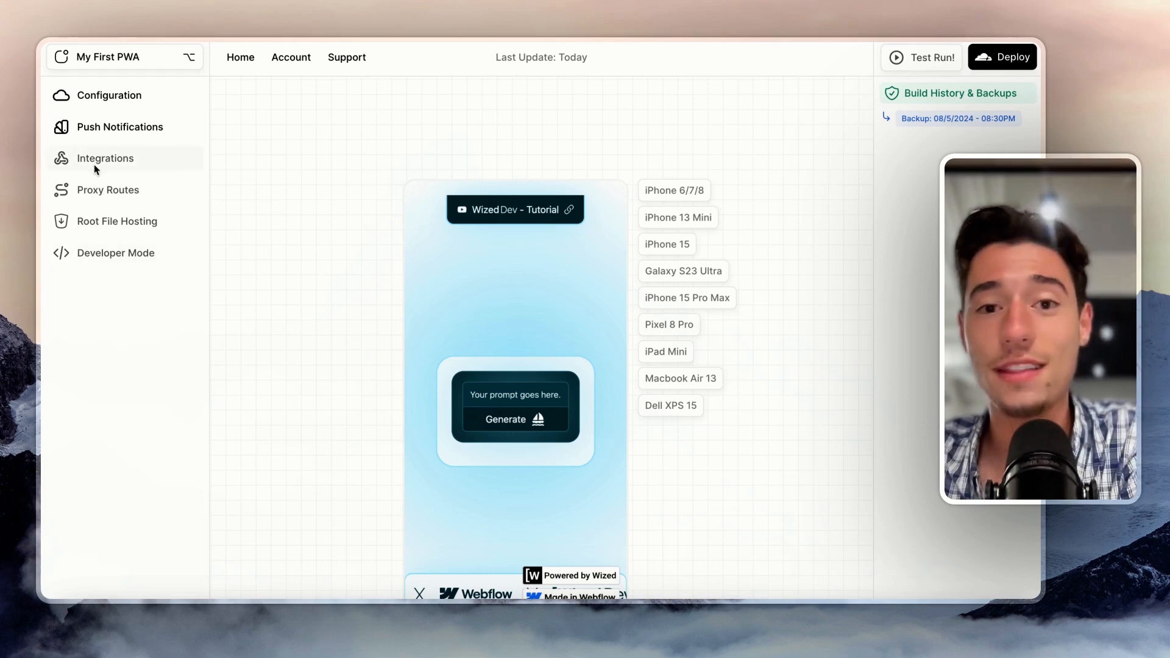
{"action": "mouse_move", "coordinate": [354, 273]}
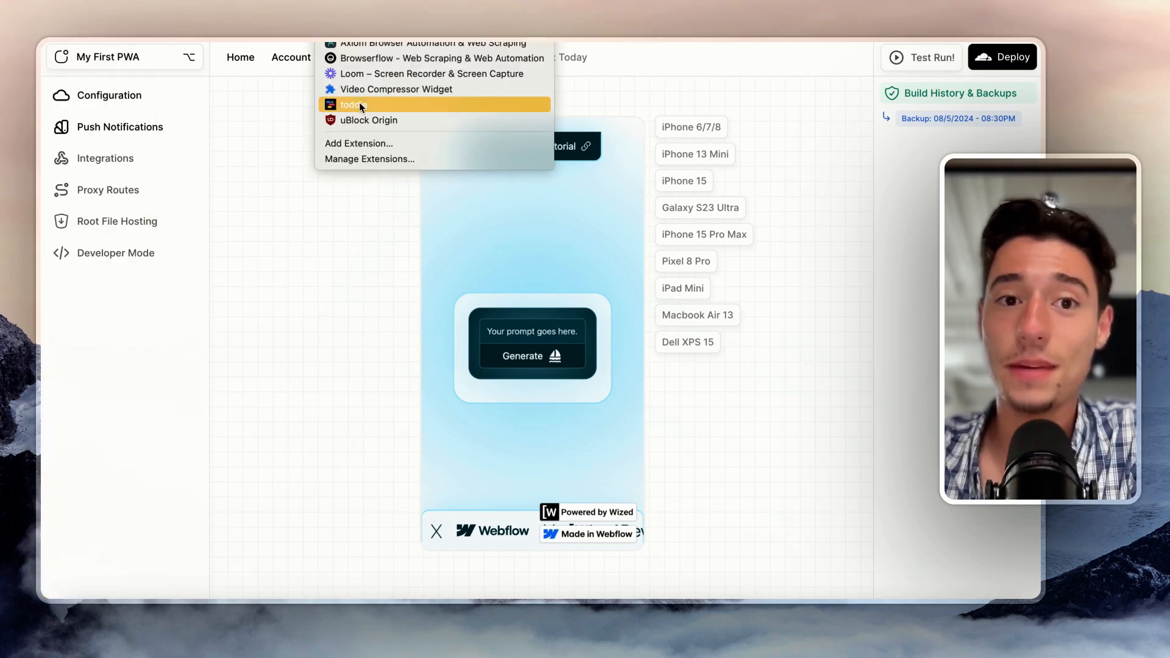
{"action": "left_click", "coordinate": [352, 104]}
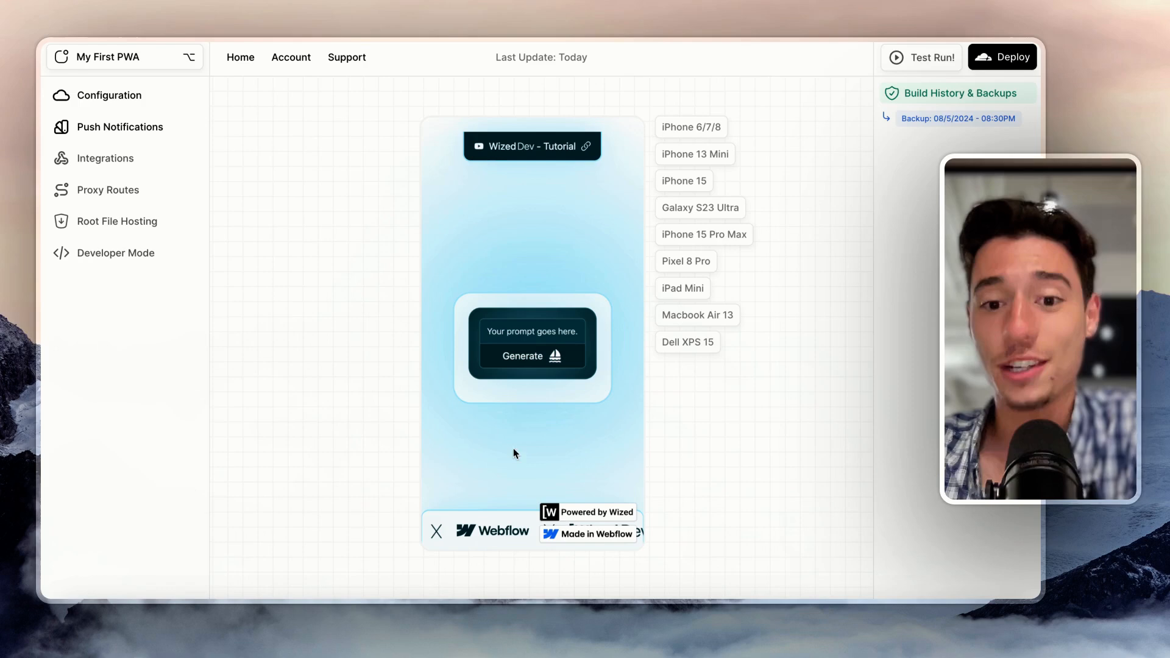
{"action": "mouse_move", "coordinate": [736, 208]}
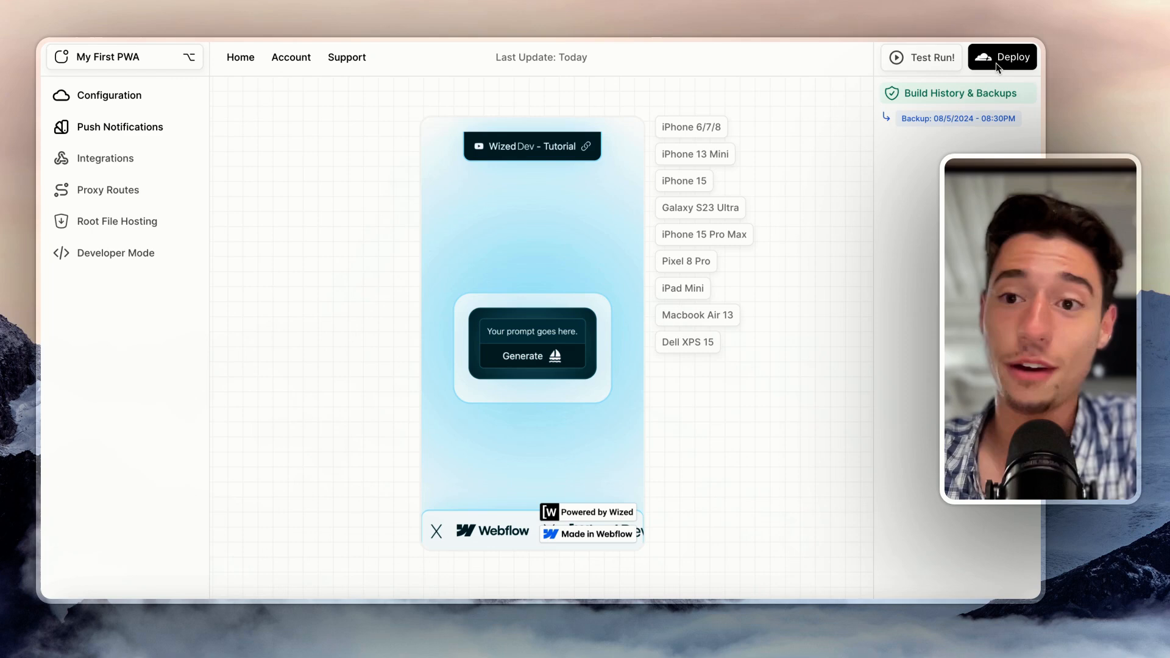
{"action": "mouse_move", "coordinate": [1010, 71]}
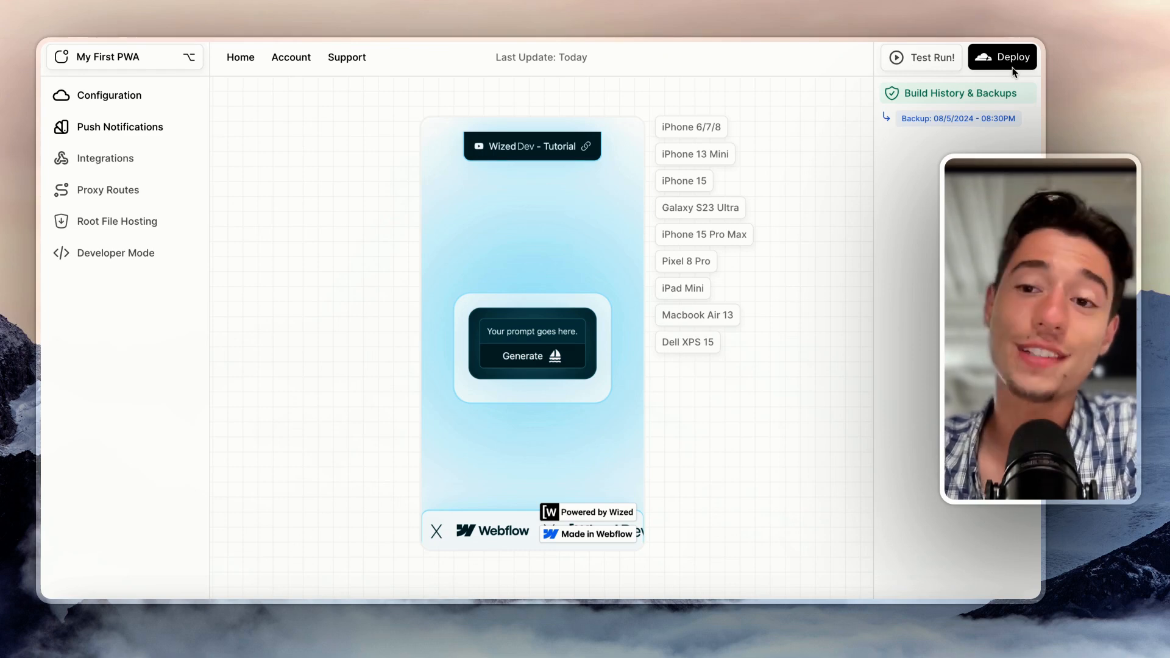
{"action": "mouse_move", "coordinate": [297, 275]}
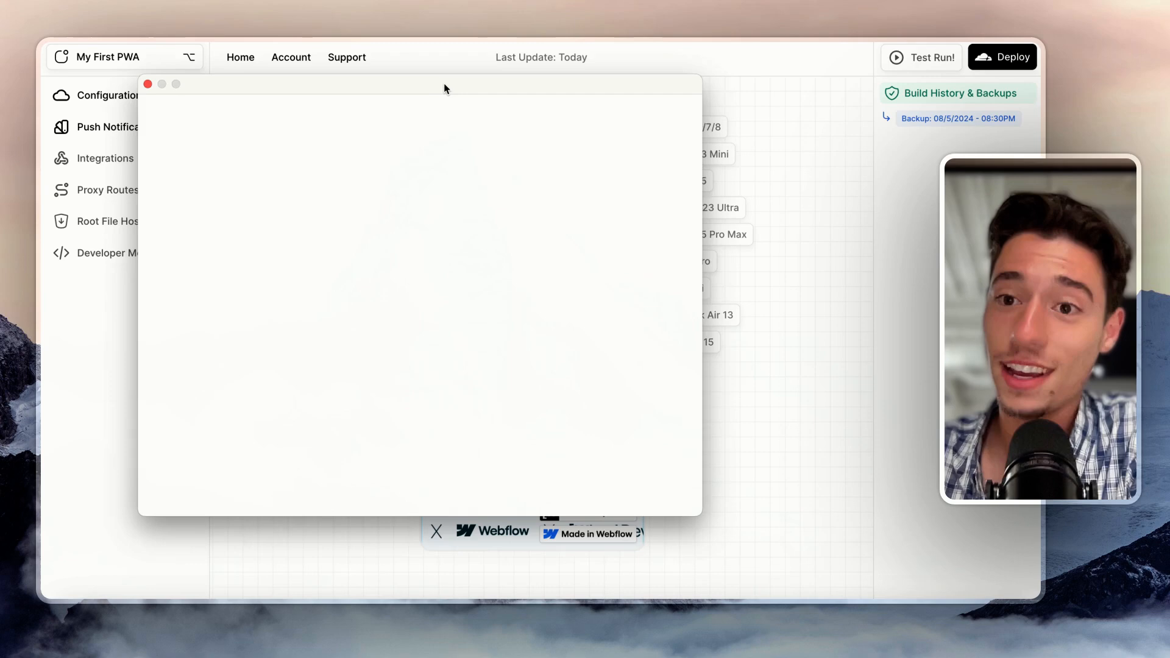
{"action": "left_click_drag", "start_coordinate": [445, 83], "coordinate": [331, 80]}
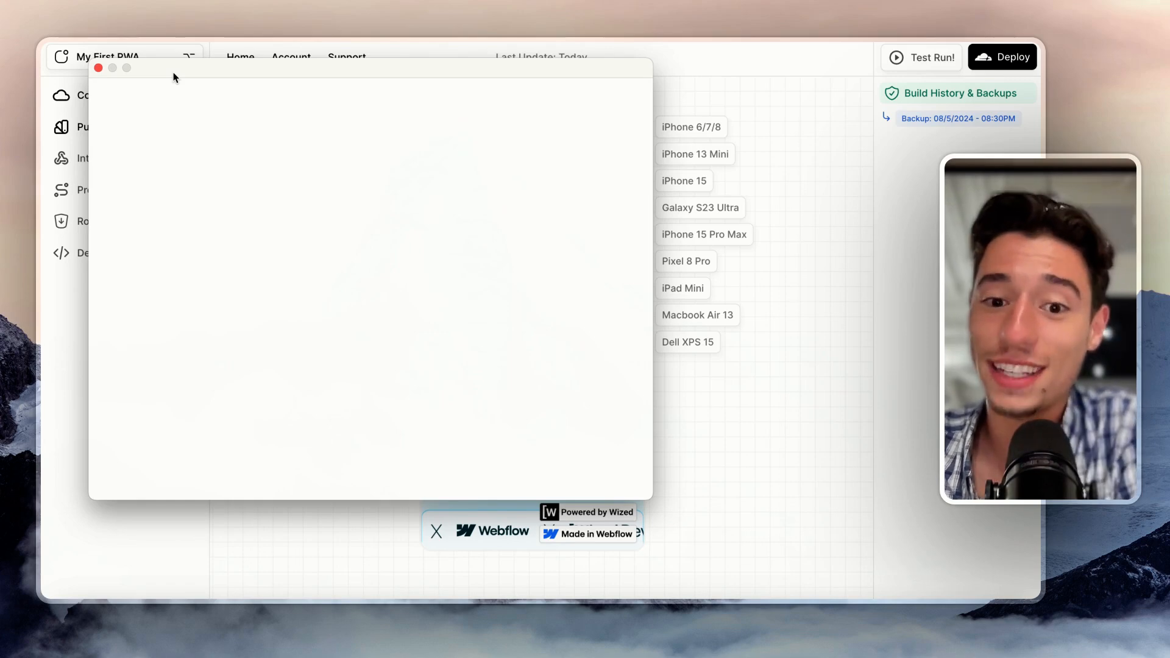
{"action": "mouse_move", "coordinate": [352, 195]}
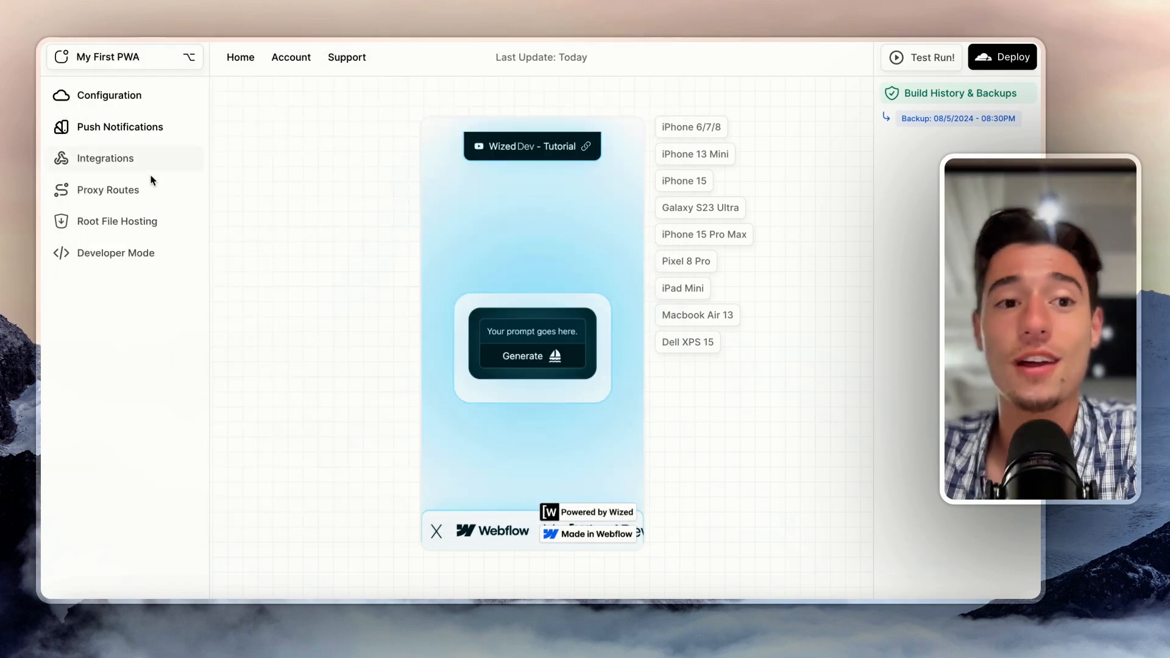
Review the website URL and push notification settings, then return to the app preview.
{"action": "left_click", "coordinate": [109, 95]}
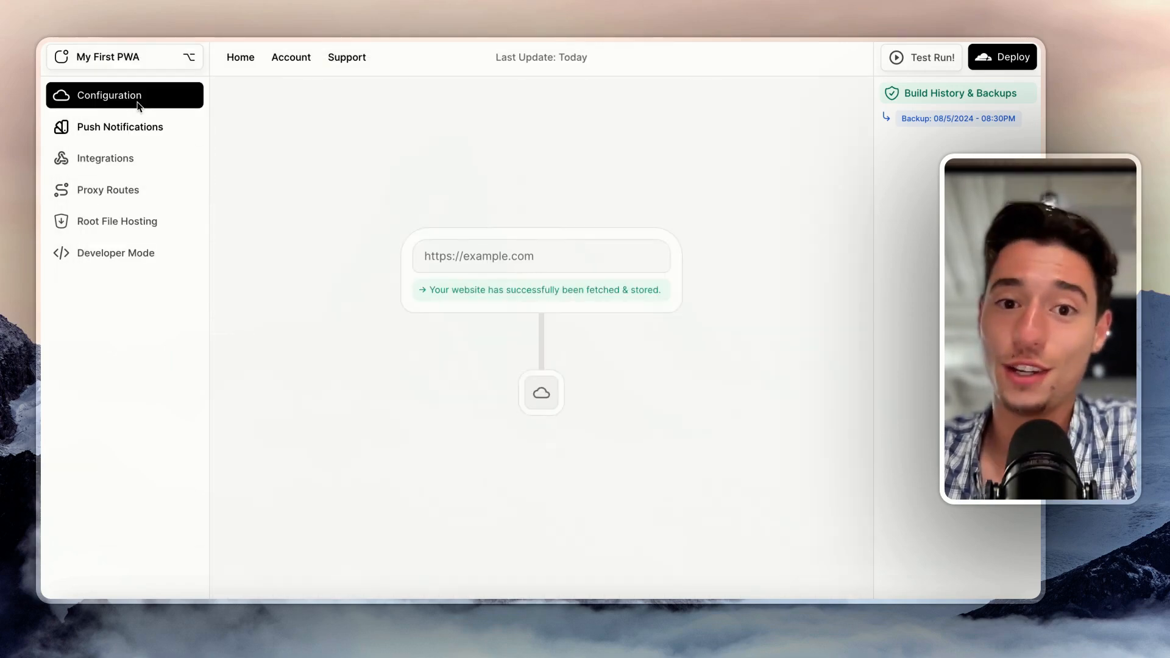
{"action": "left_click", "coordinate": [119, 126]}
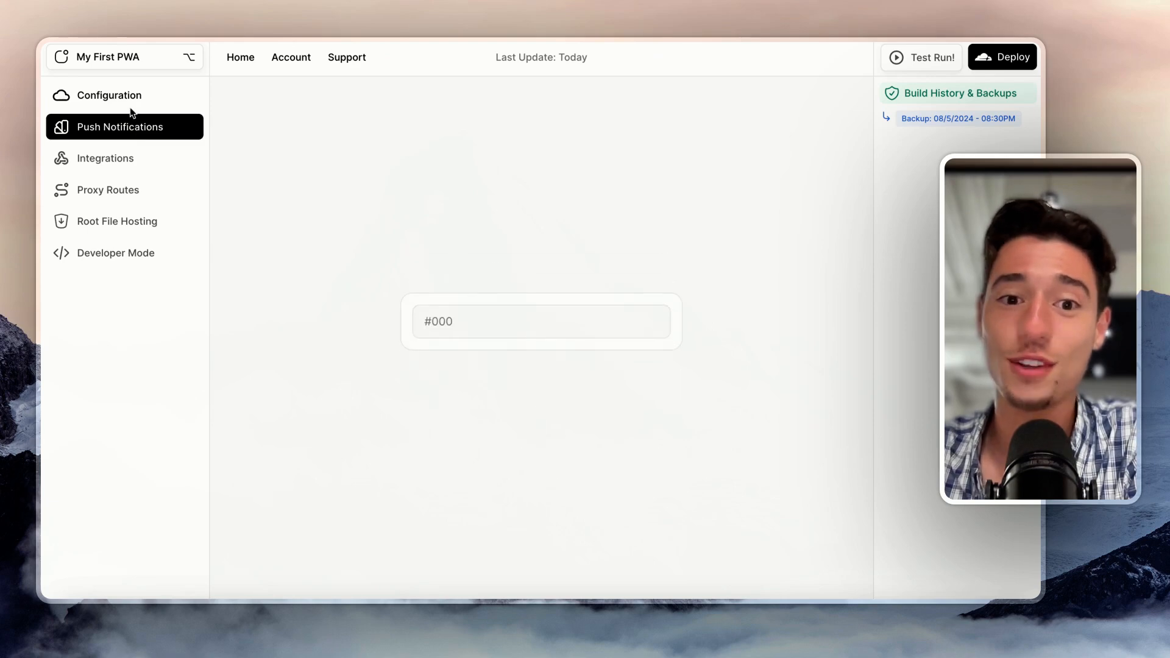
{"action": "left_click", "coordinate": [541, 321]}
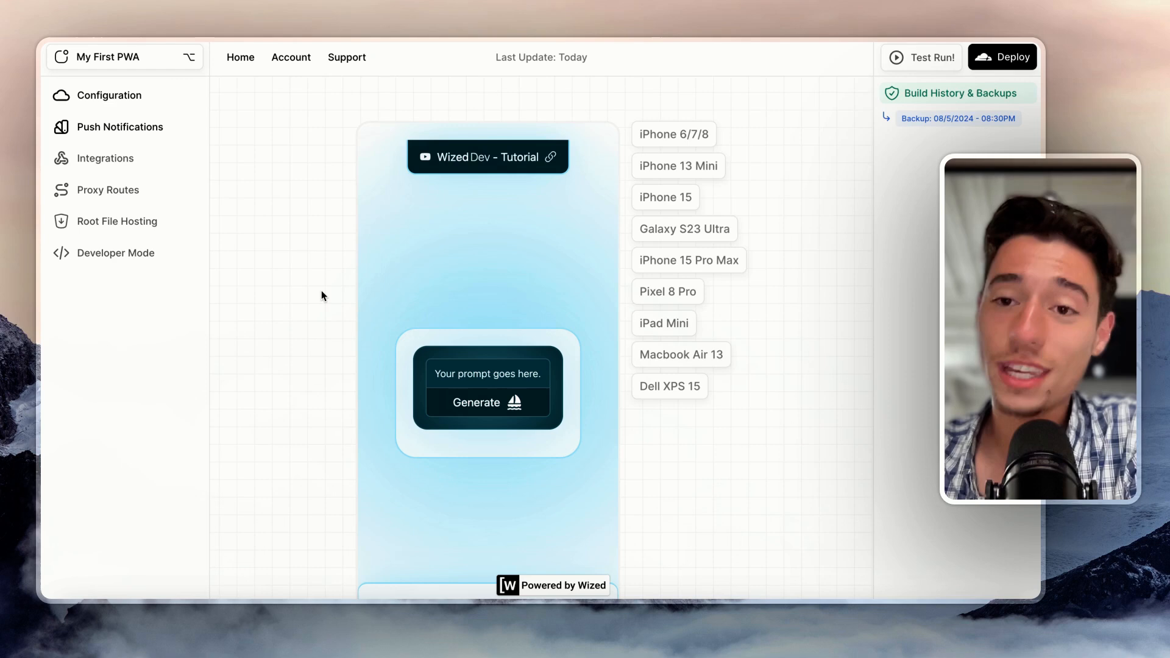
{"action": "mouse_move", "coordinate": [640, 195]}
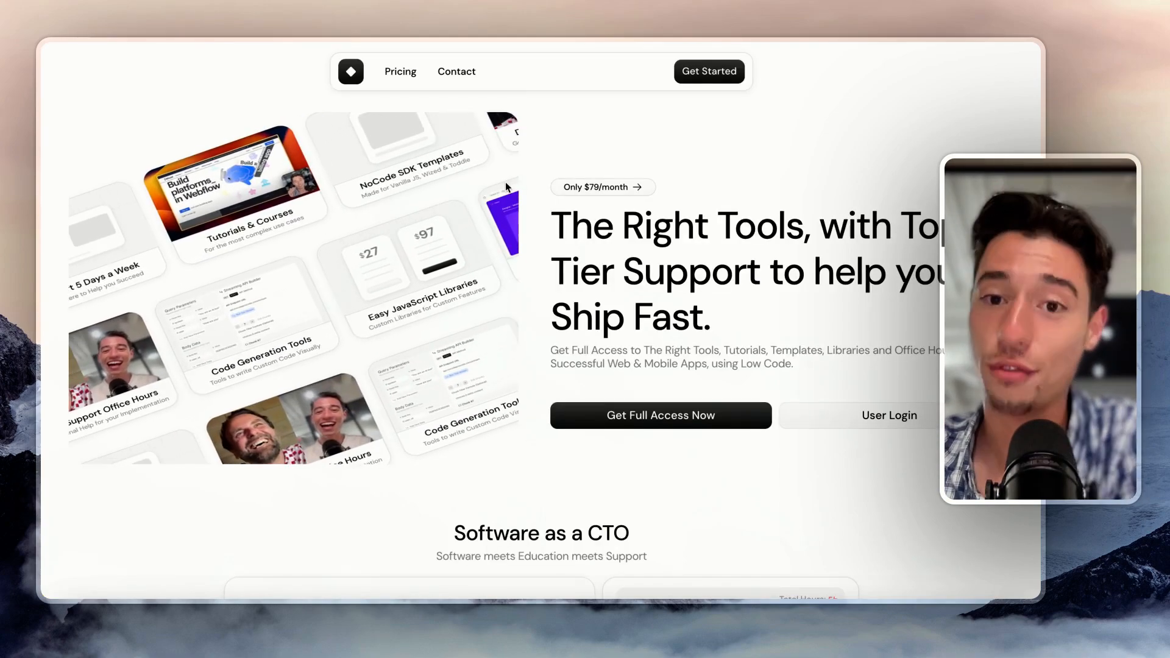
Scroll to the pricing section and highlight the All Access plan title.
{"action": "scroll", "scroll_direction": "down", "scroll_amount": 3}
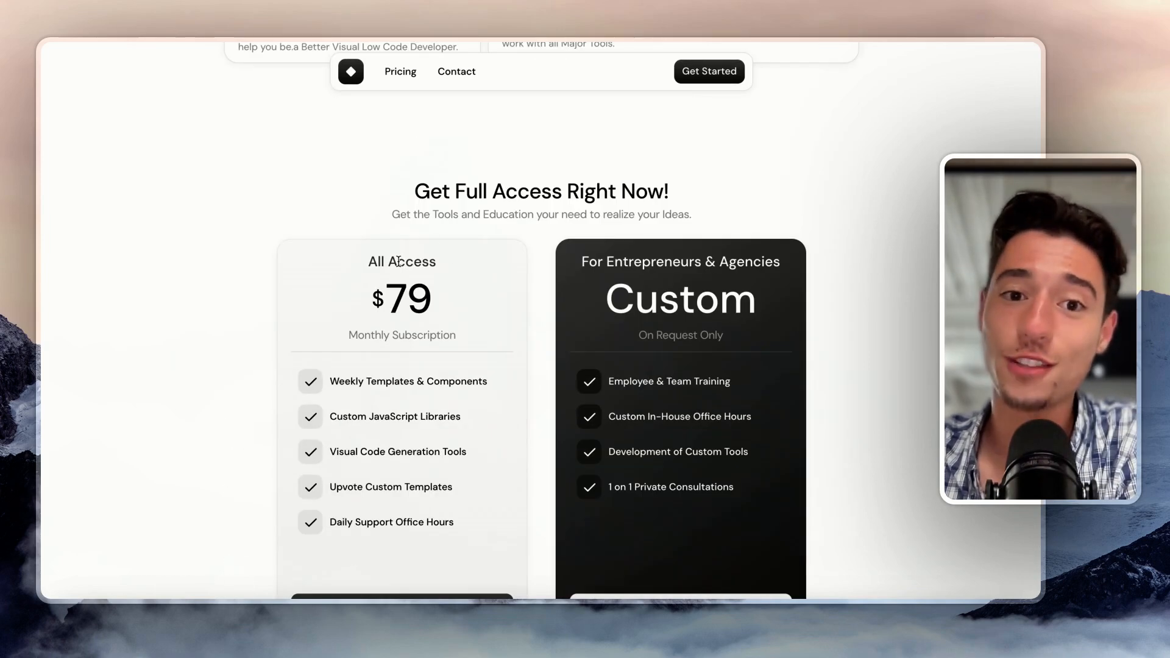
{"action": "double_click", "coordinate": [401, 261]}
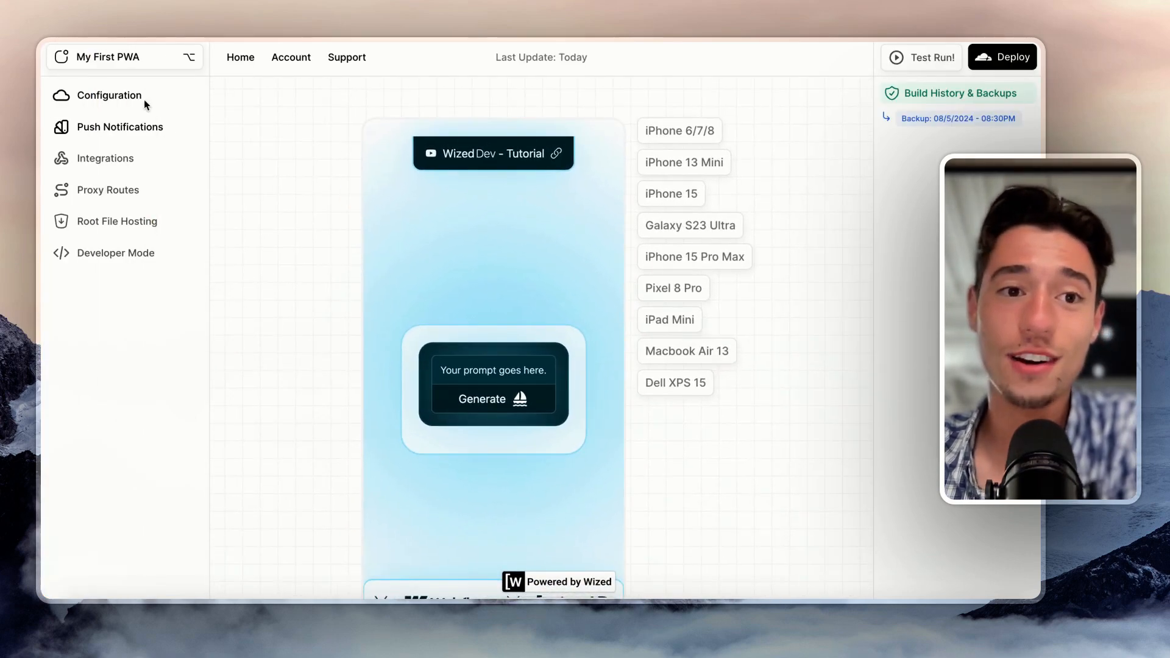
Select the website URL configuration item in the Despia Lite sidebar.
{"action": "left_click", "coordinate": [110, 95]}
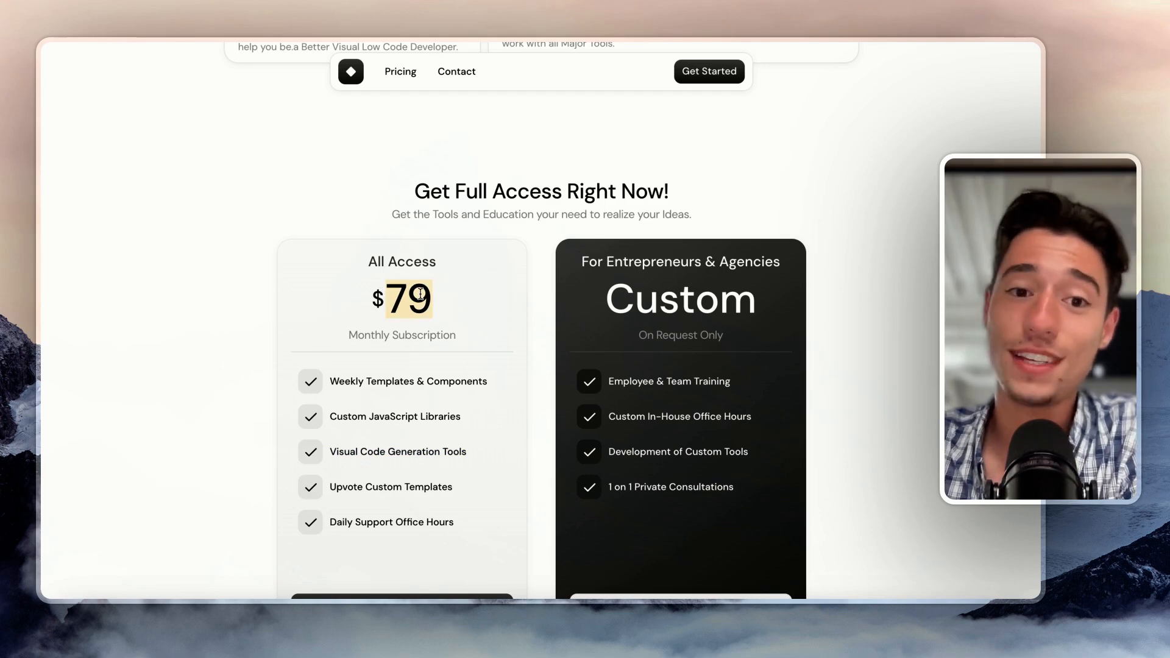
{"action": "mouse_move", "coordinate": [387, 323]}
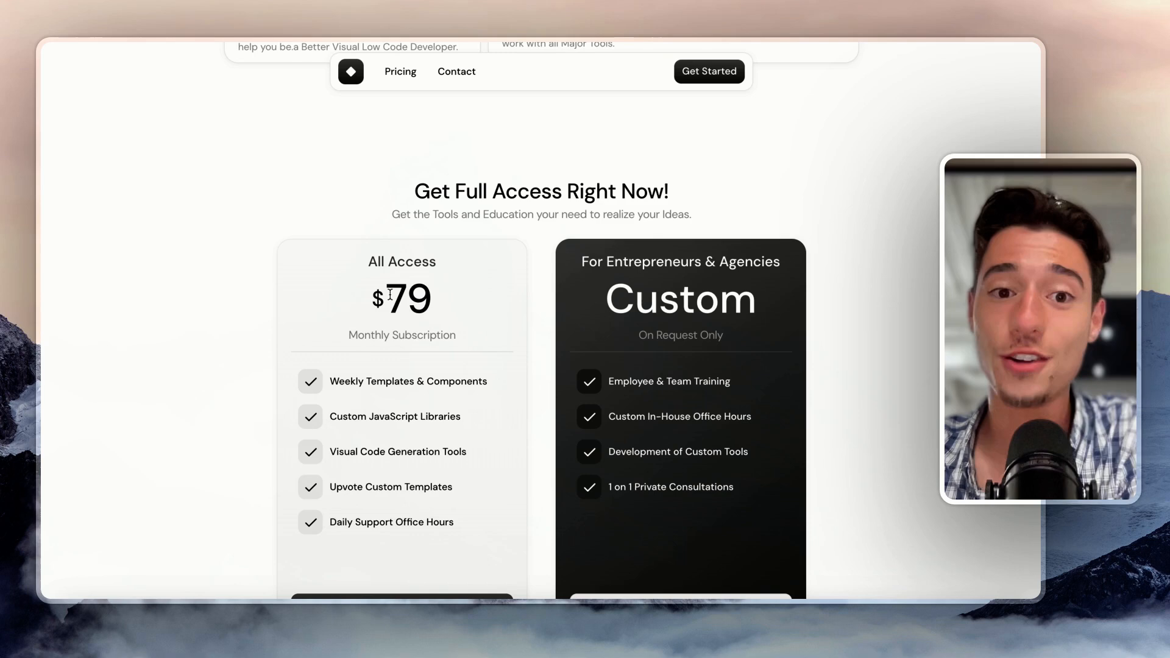
Select the $79 monthly All Access price figure.
{"action": "double_click", "coordinate": [412, 299]}
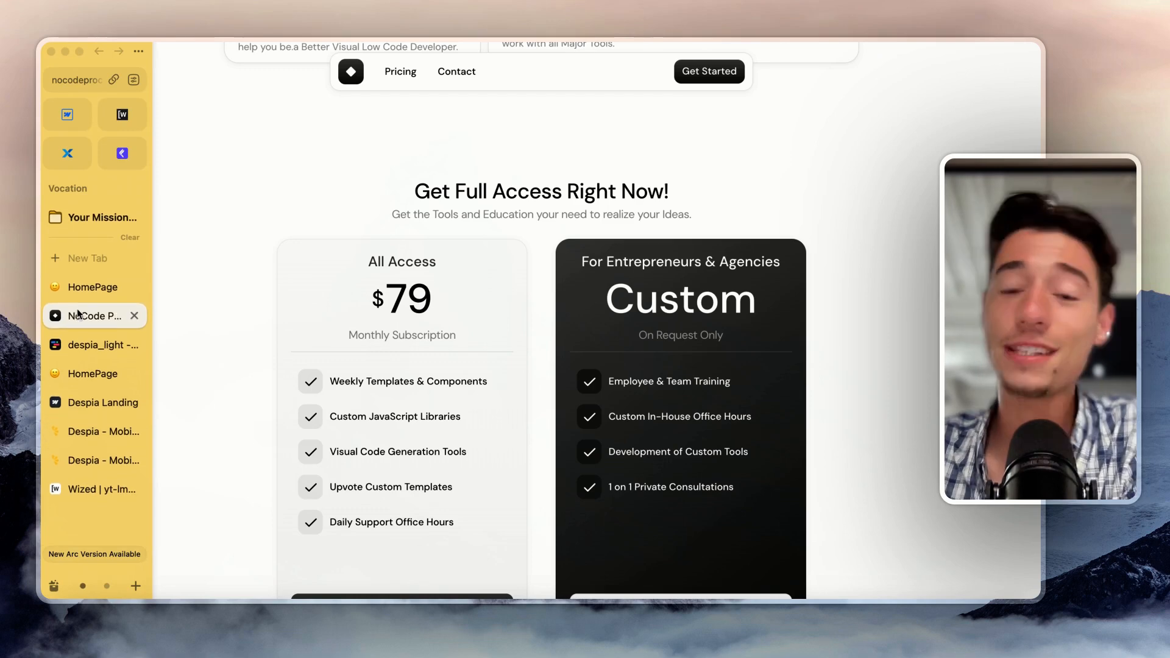
{"action": "mouse_move", "coordinate": [90, 315]}
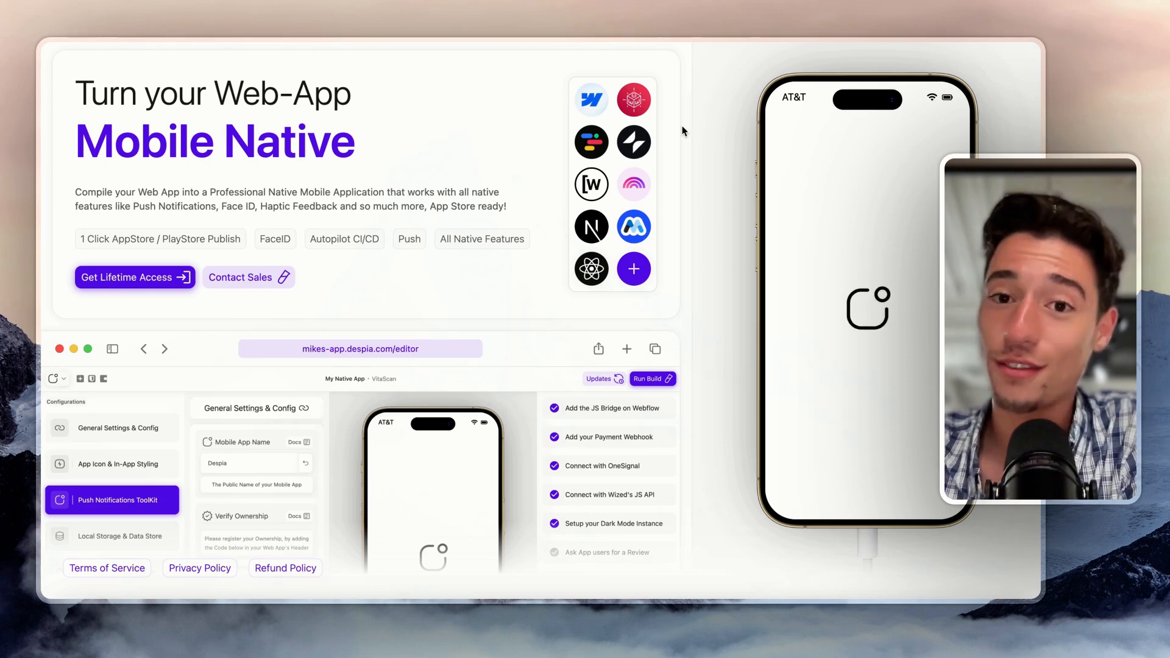
{"action": "mouse_move", "coordinate": [731, 138]}
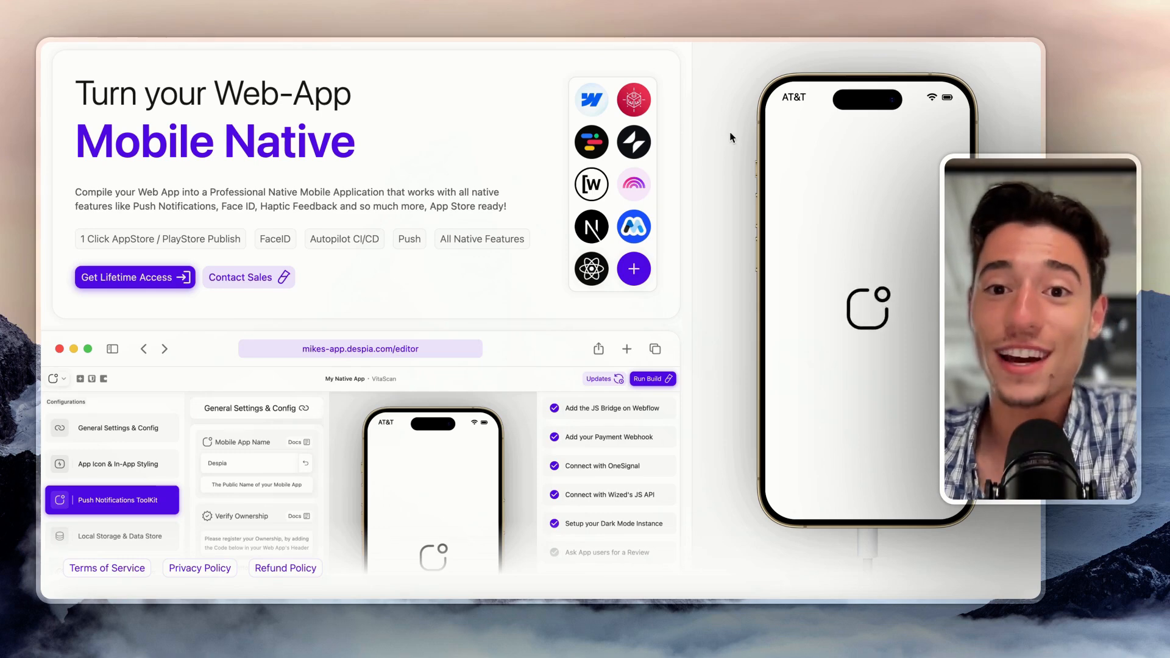
{"action": "mouse_move", "coordinate": [705, 121]}
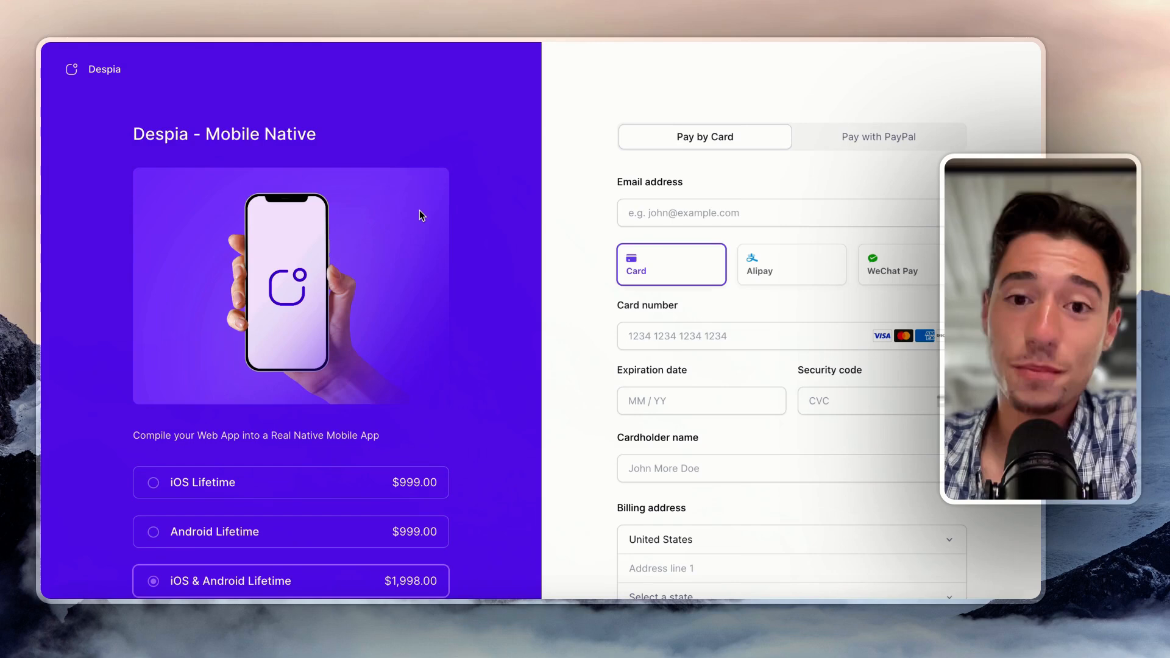
{"action": "mouse_move", "coordinate": [433, 194]}
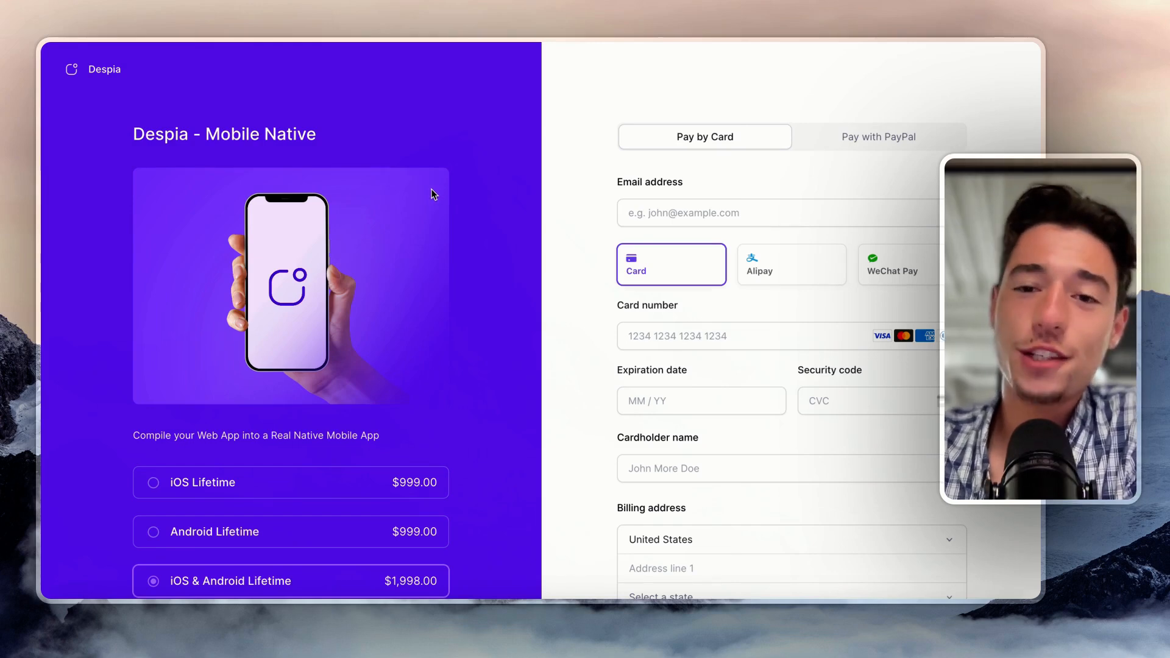
{"action": "mouse_move", "coordinate": [715, 94]}
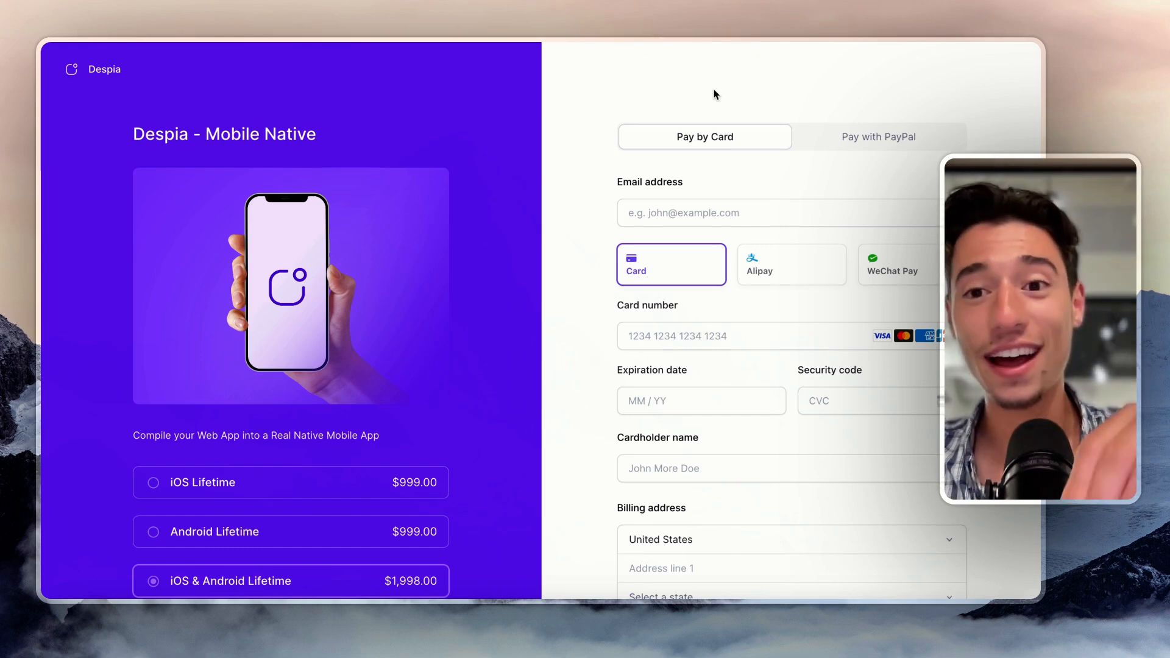
Scroll to the plan list and pick each lifetime plan, ending on Android Lifetime ($999).
{"action": "scroll", "scroll_direction": "down", "scroll_amount": 3}
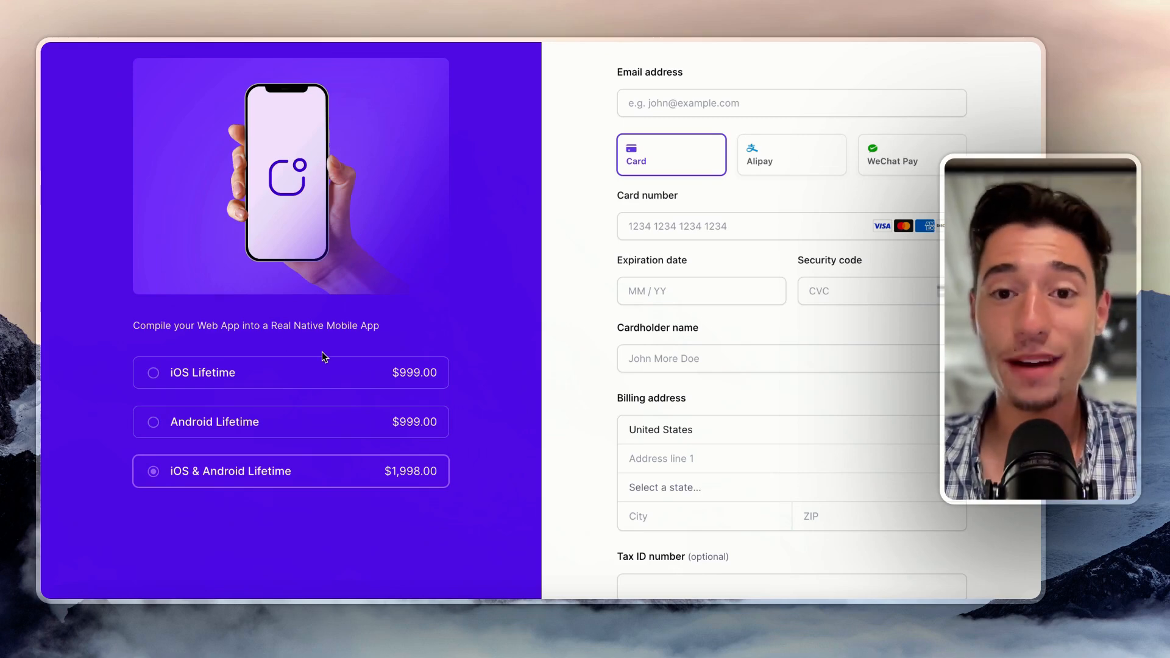
{"action": "mouse_move", "coordinate": [386, 389]}
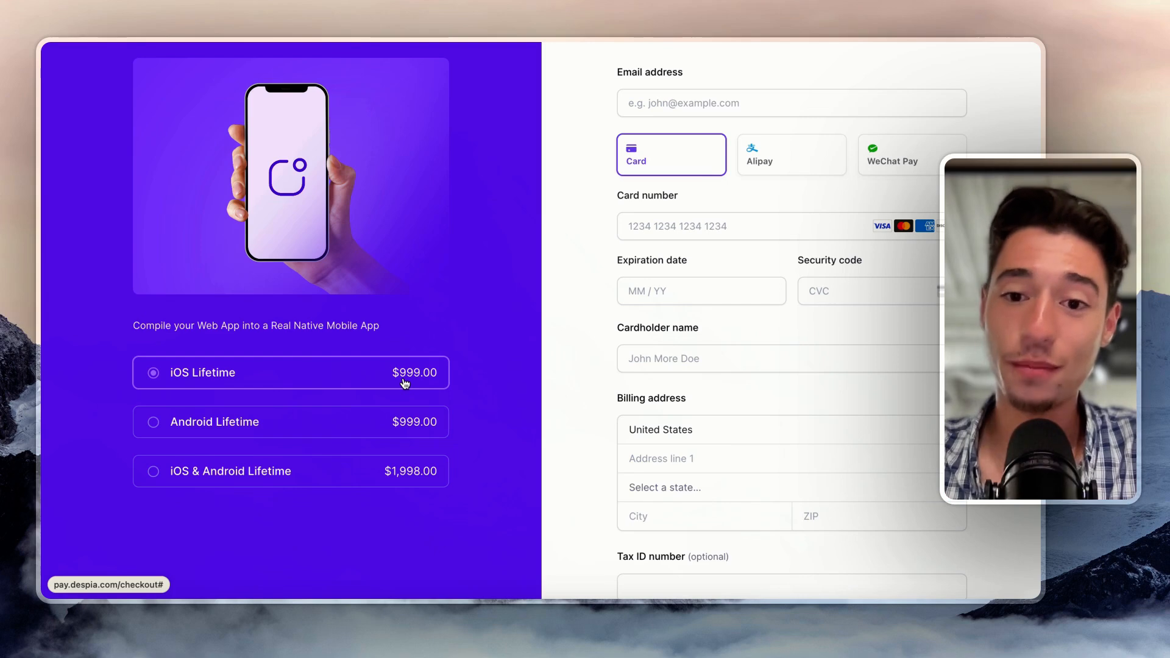
{"action": "left_click", "coordinate": [152, 422]}
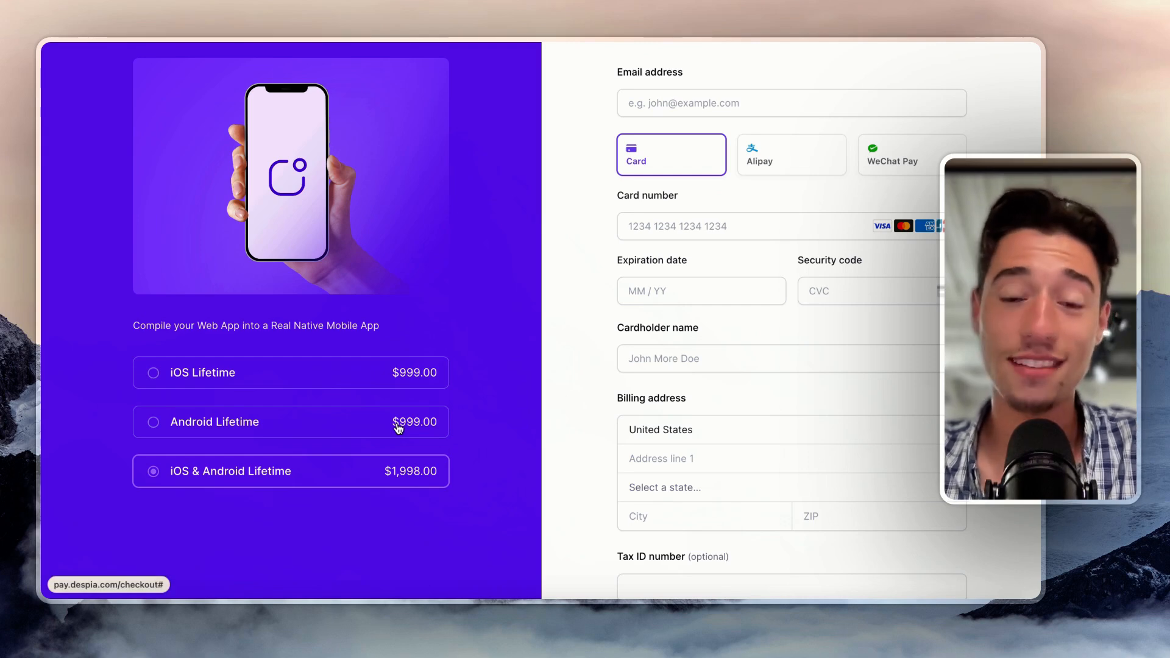
{"action": "mouse_move", "coordinate": [294, 488]}
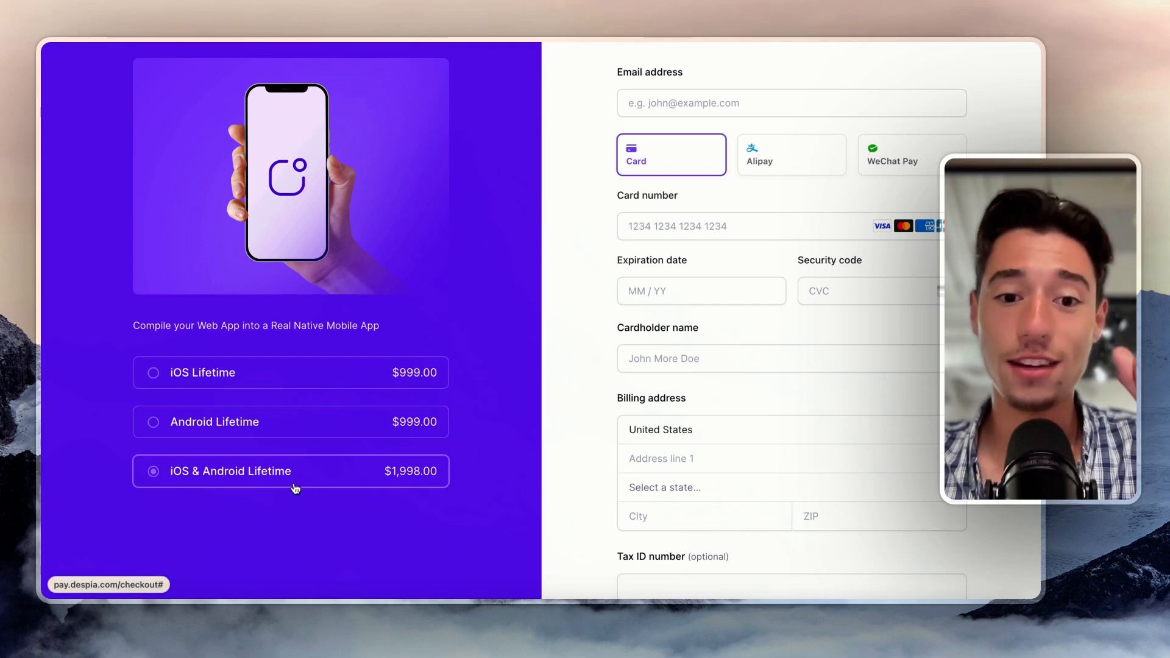
{"action": "mouse_move", "coordinate": [199, 406]}
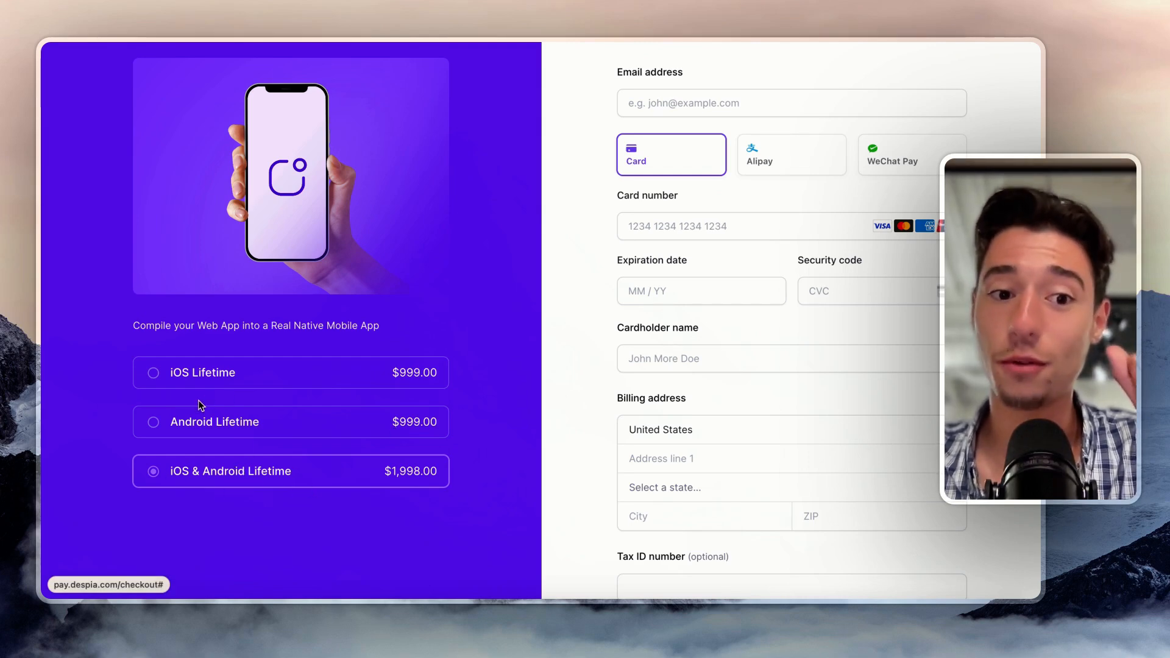
{"action": "left_click", "coordinate": [214, 422]}
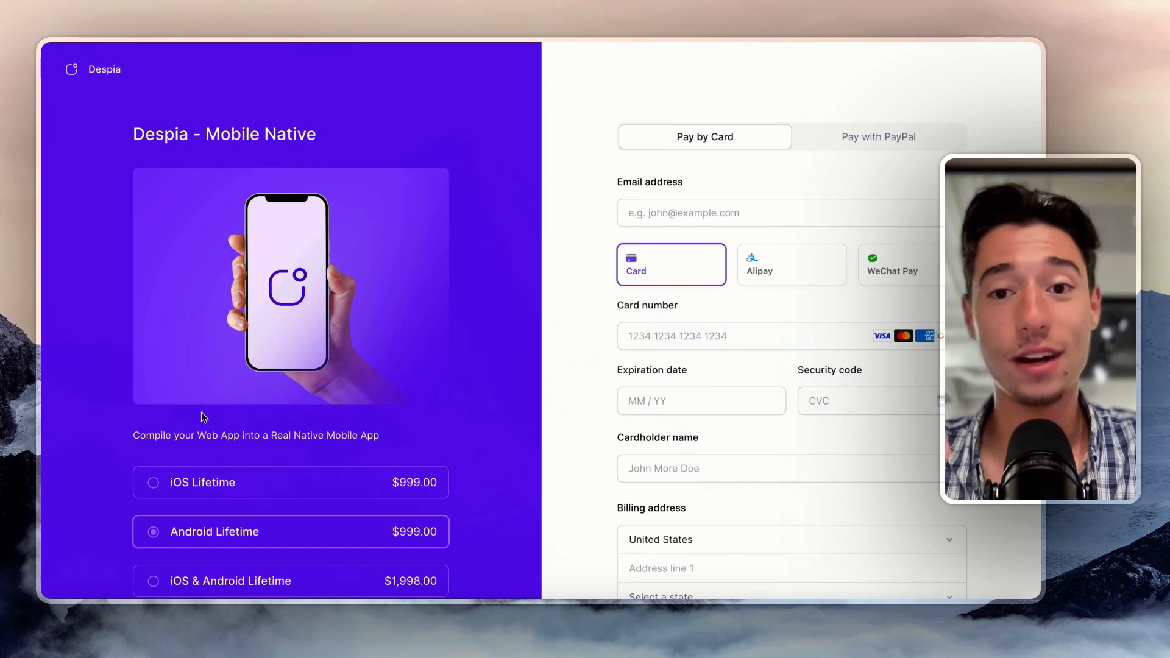
{"action": "scroll", "scroll_direction": "down", "scroll_amount": 3}
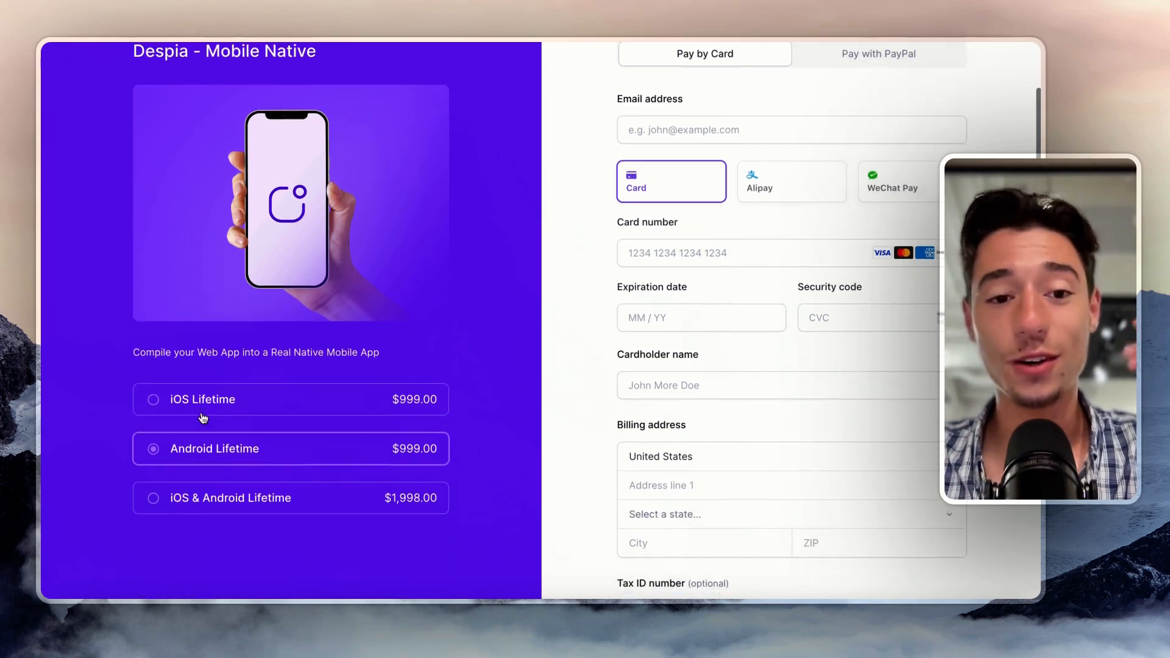
{"action": "scroll", "scroll_direction": "down", "scroll_amount": 3}
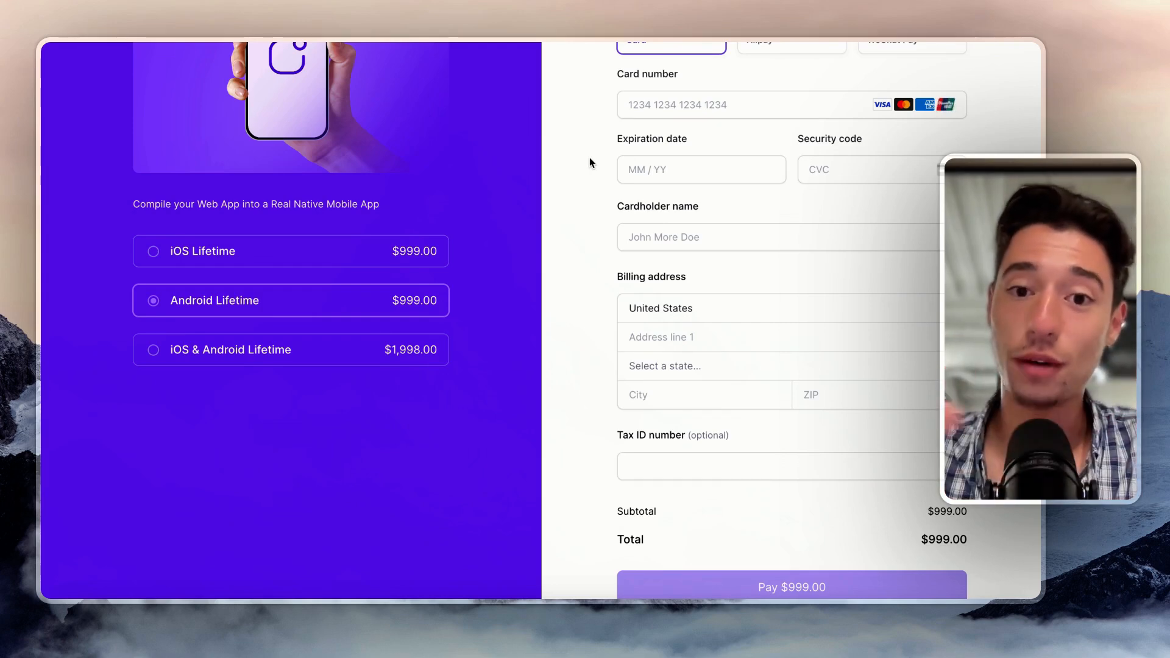
{"action": "mouse_move", "coordinate": [761, 156]}
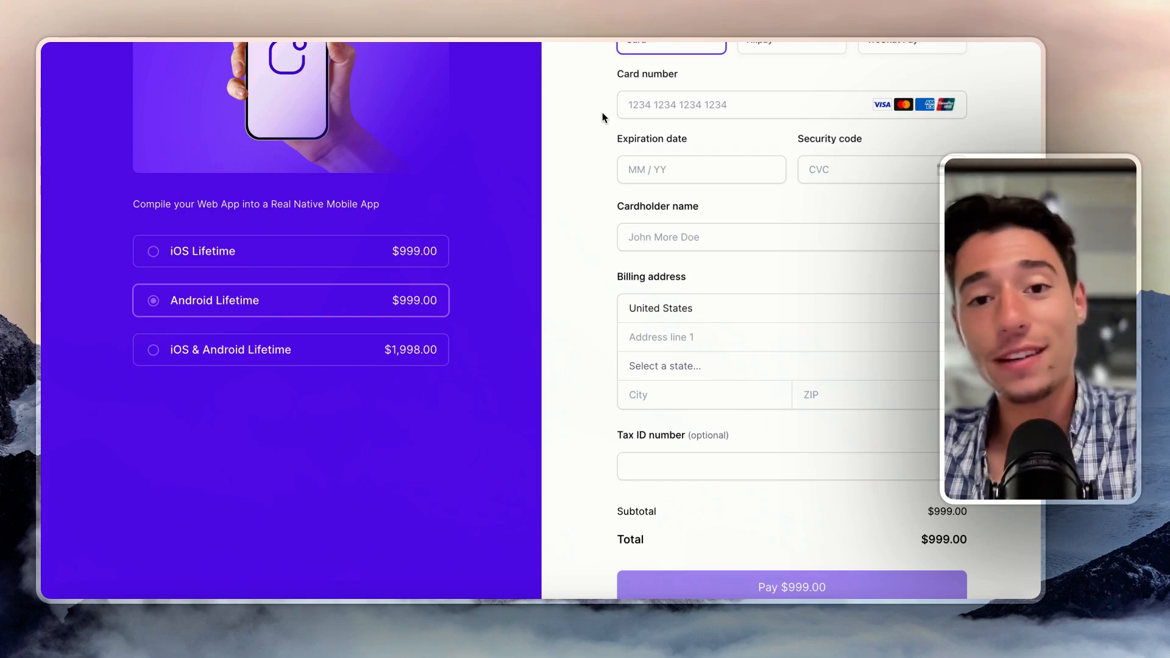
{"action": "mouse_move", "coordinate": [388, 251]}
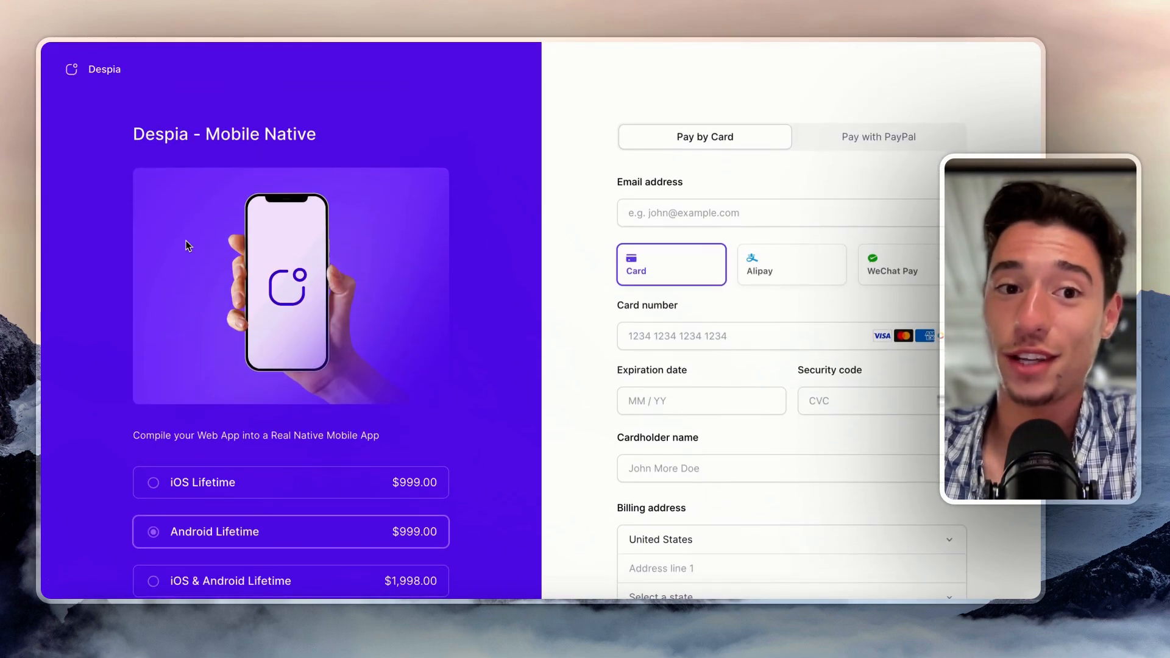
Scroll down through the page to review its content.
{"action": "scroll", "scroll_direction": "down", "scroll_amount": 3}
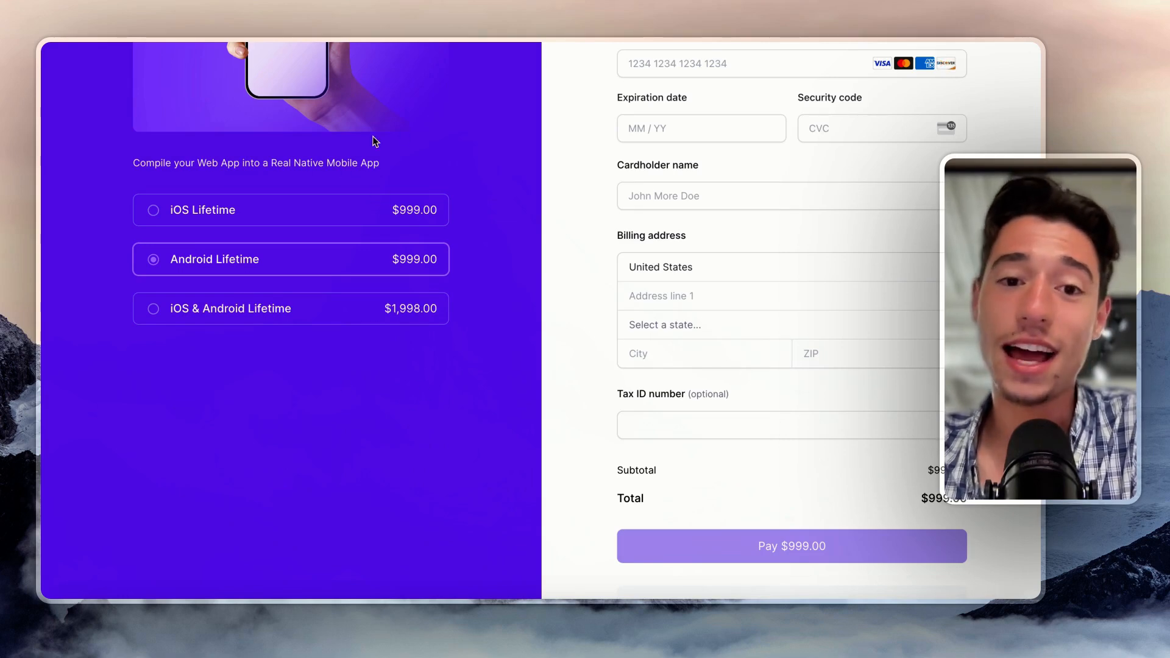
{"action": "mouse_move", "coordinate": [402, 175]}
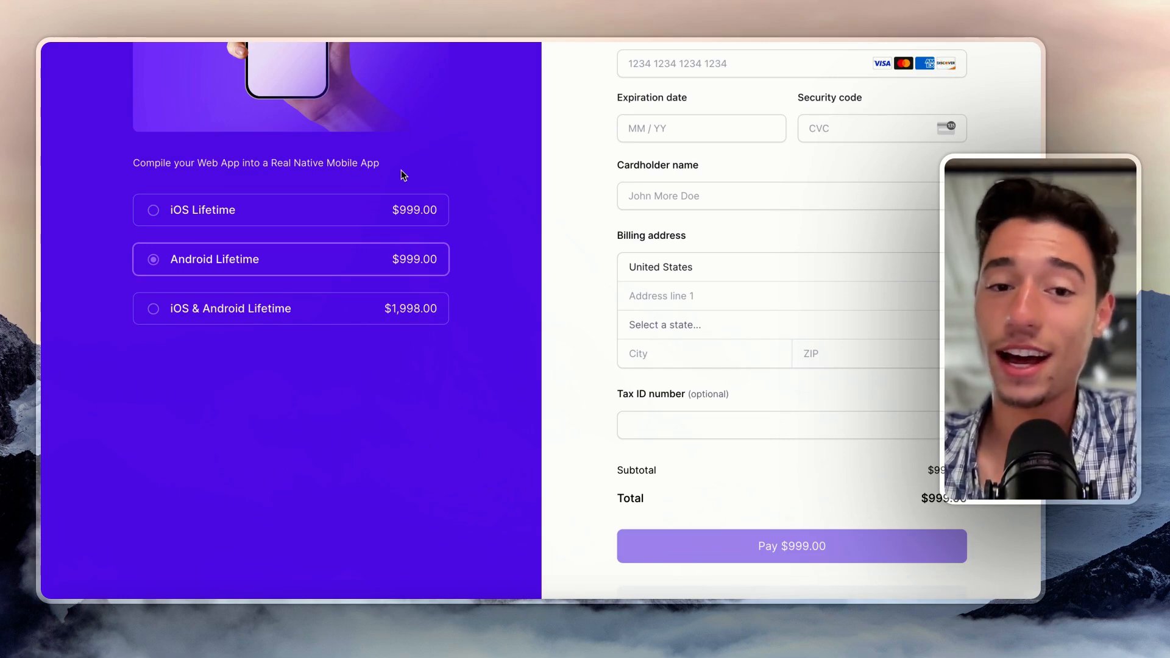
{"action": "mouse_move", "coordinate": [415, 382]}
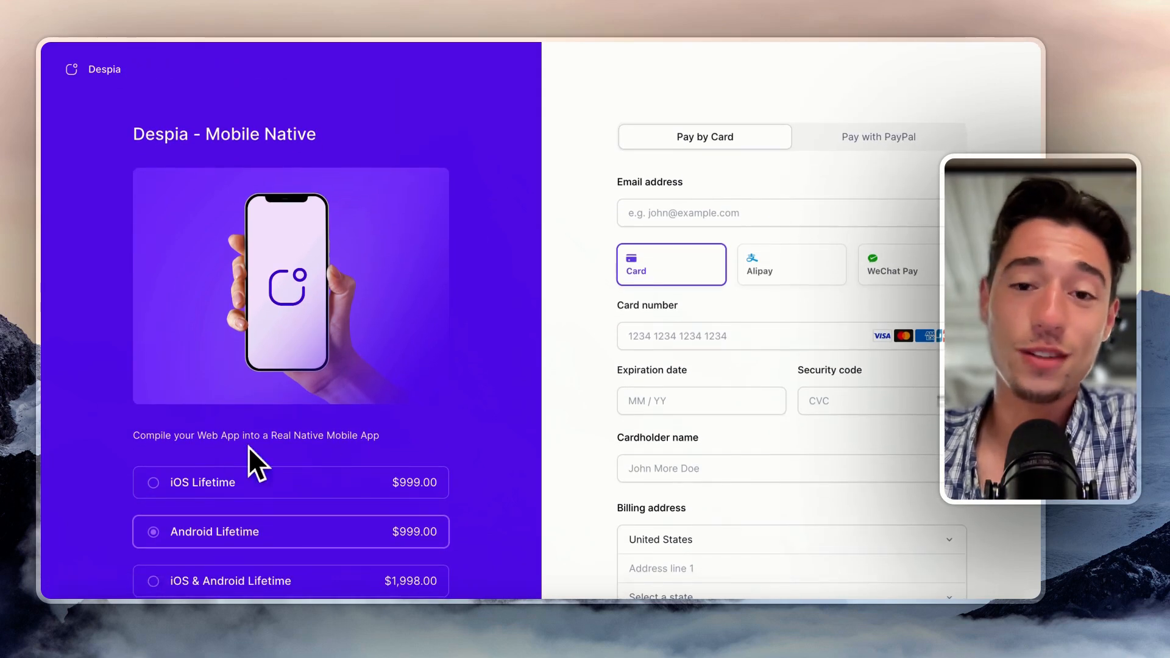
{"action": "mouse_move", "coordinate": [340, 463]}
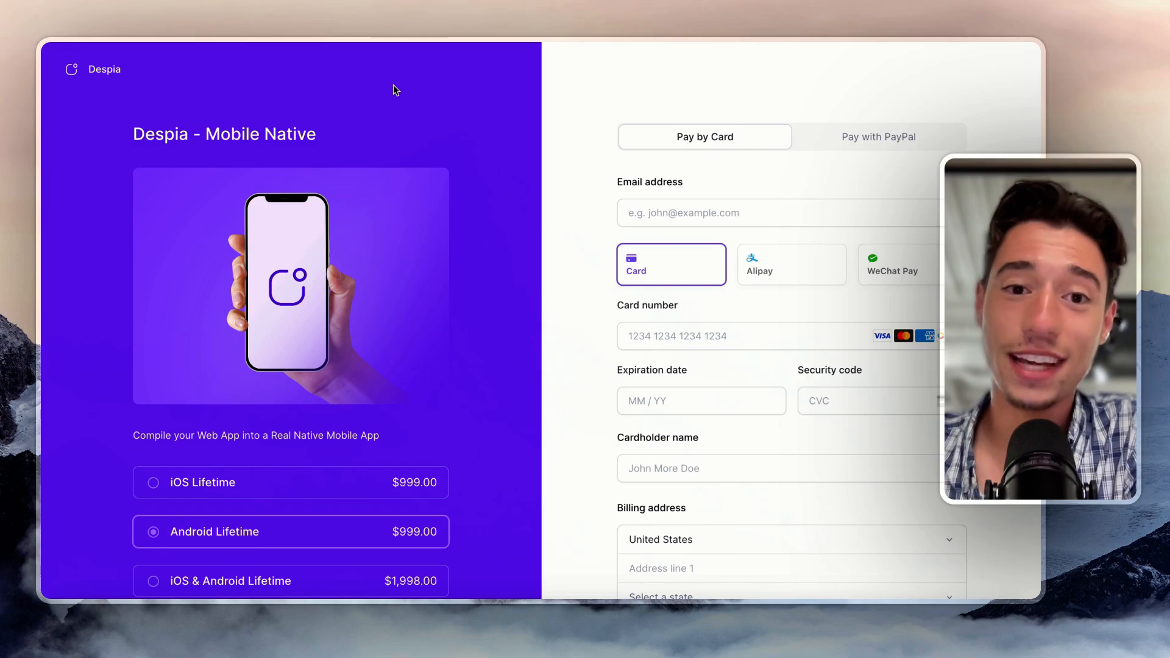
{"action": "mouse_move", "coordinate": [403, 506]}
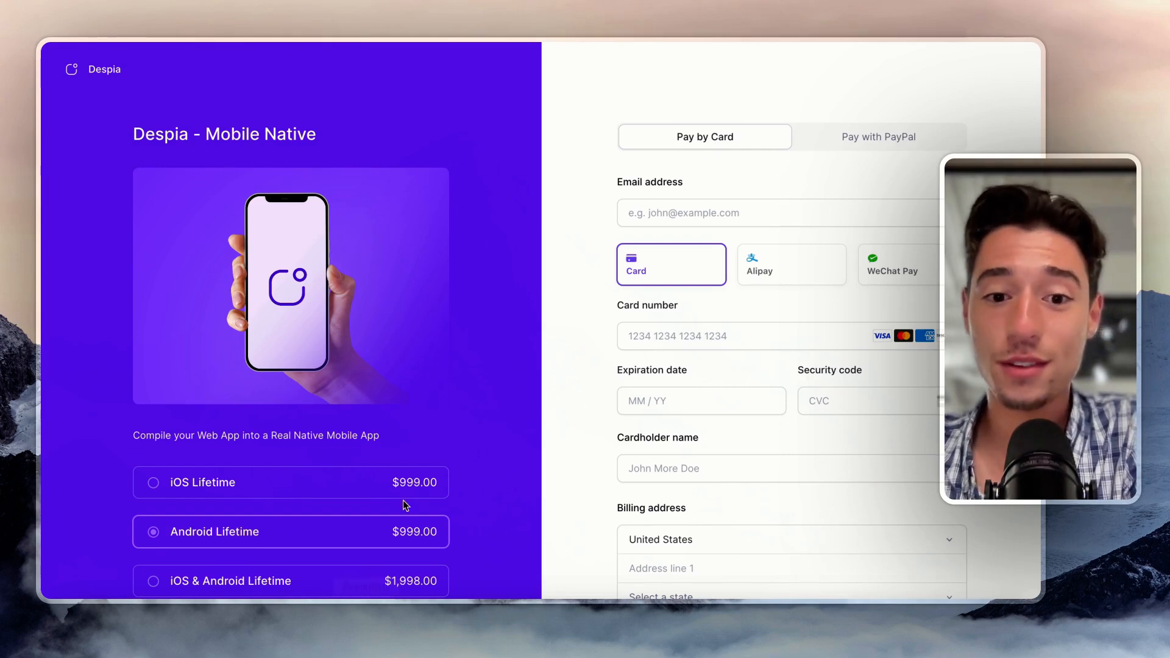
{"action": "scroll", "scroll_direction": "down", "scroll_amount": 3}
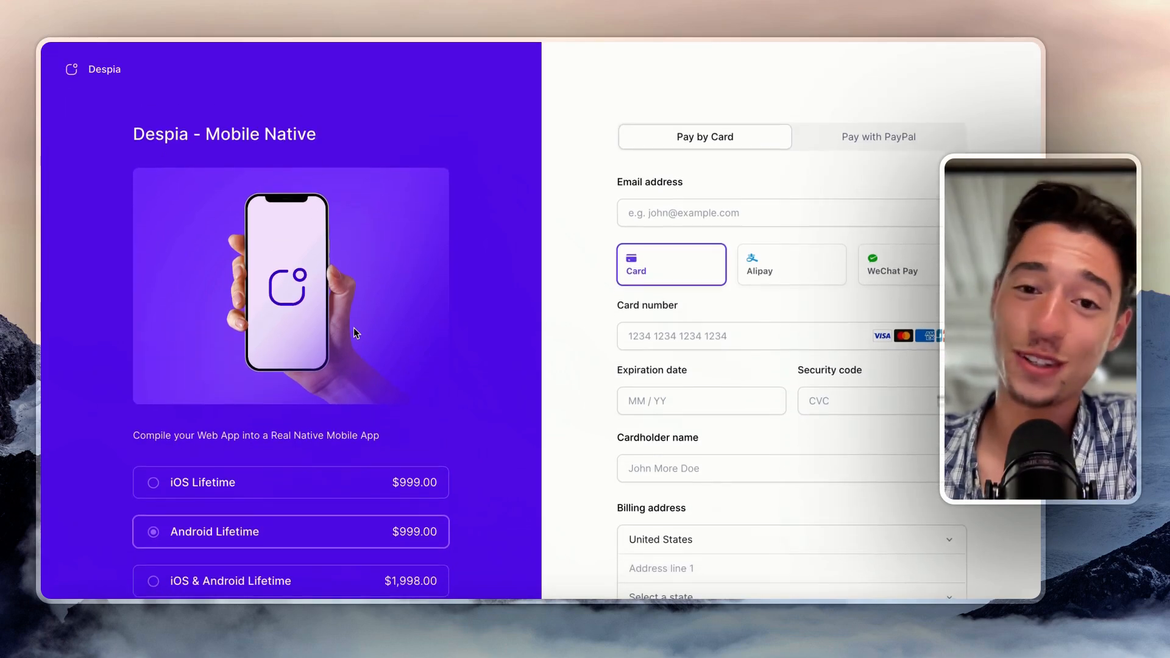
{"action": "mouse_move", "coordinate": [366, 322]}
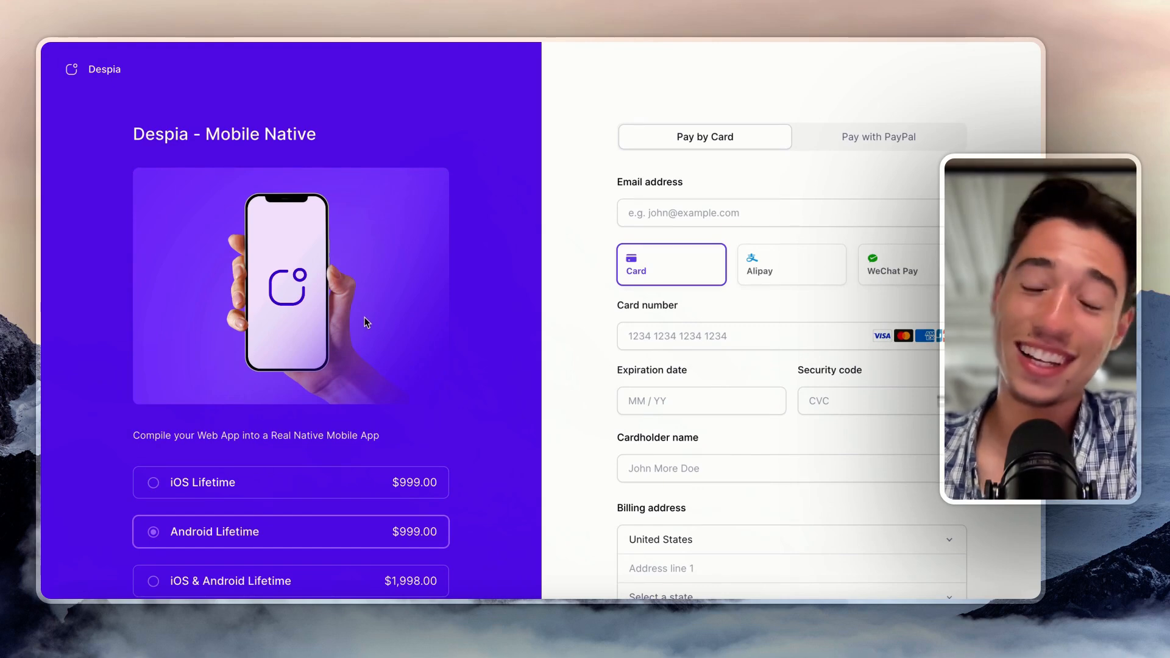
{"action": "scroll", "scroll_direction": "down", "scroll_amount": 3}
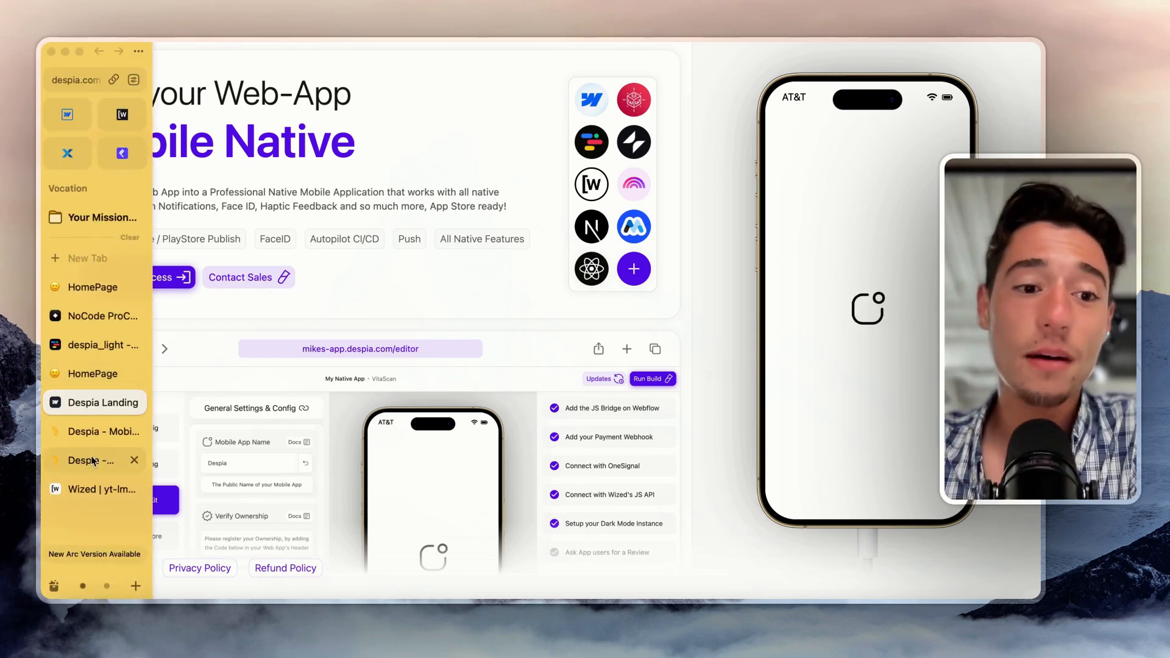
Switch to the NoCode ProCode tab showing its Get Full Access Now page.
{"action": "left_click", "coordinate": [93, 374]}
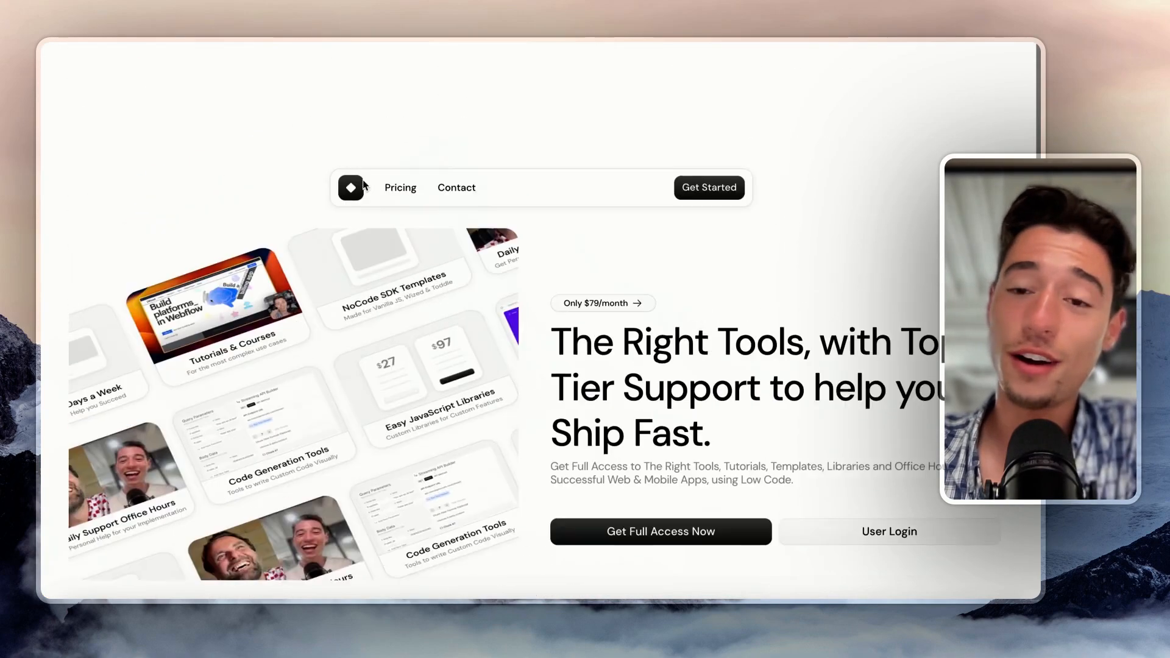
{"action": "scroll", "scroll_direction": "down", "scroll_amount": 3}
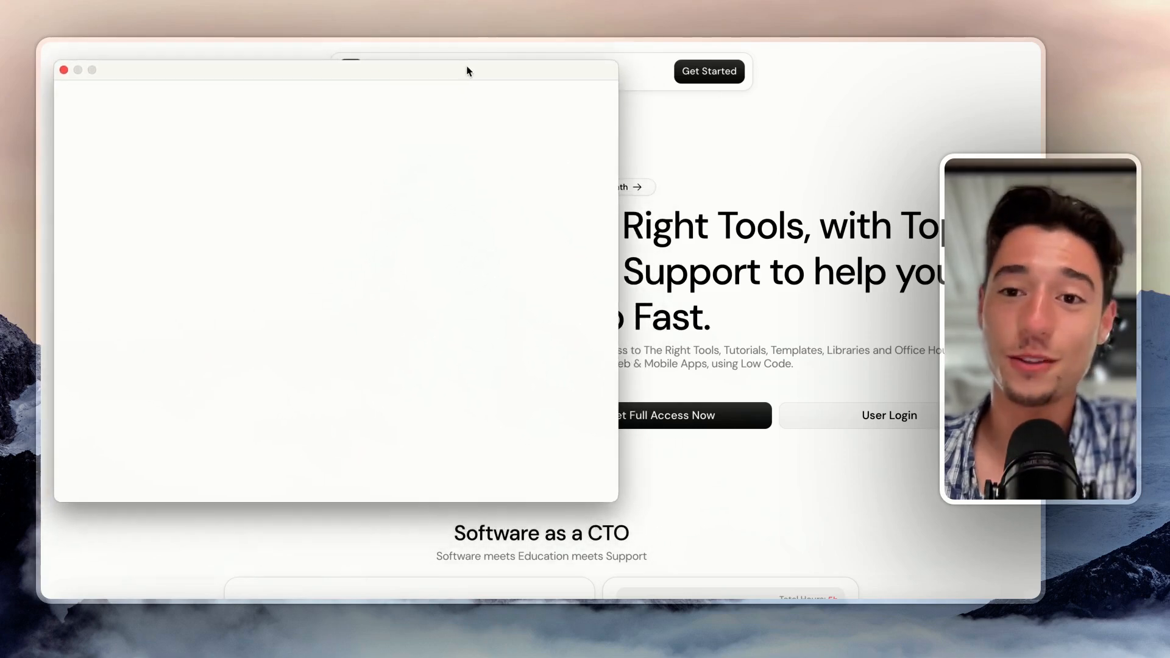
{"action": "mouse_move", "coordinate": [299, 261]}
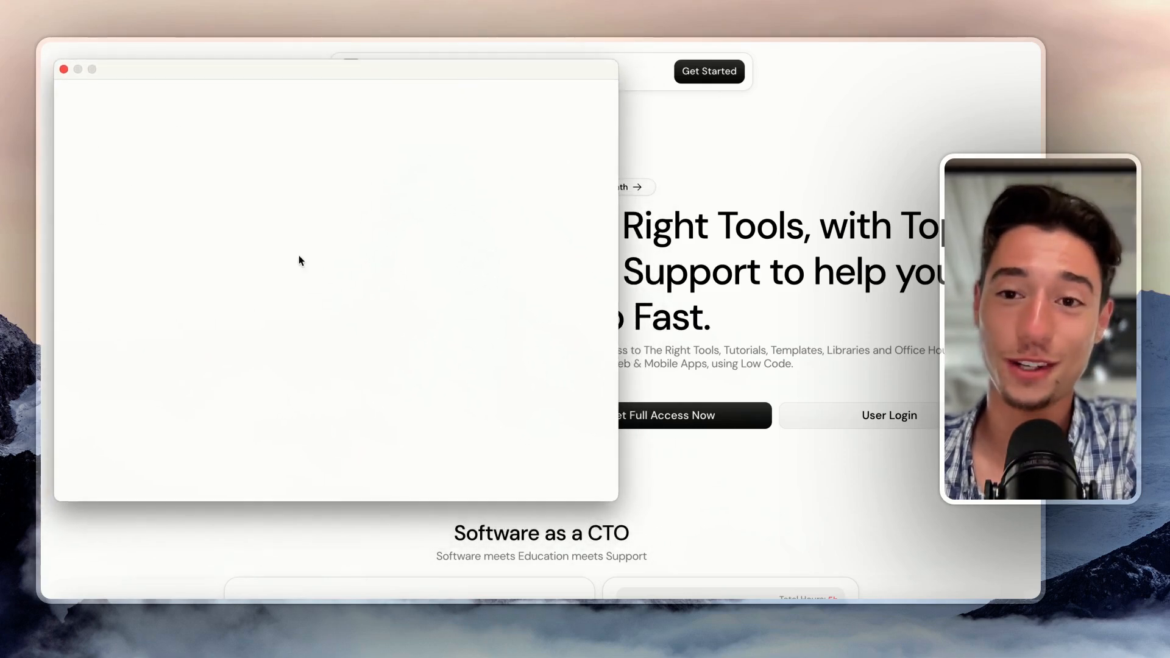
{"action": "mouse_move", "coordinate": [451, 324]}
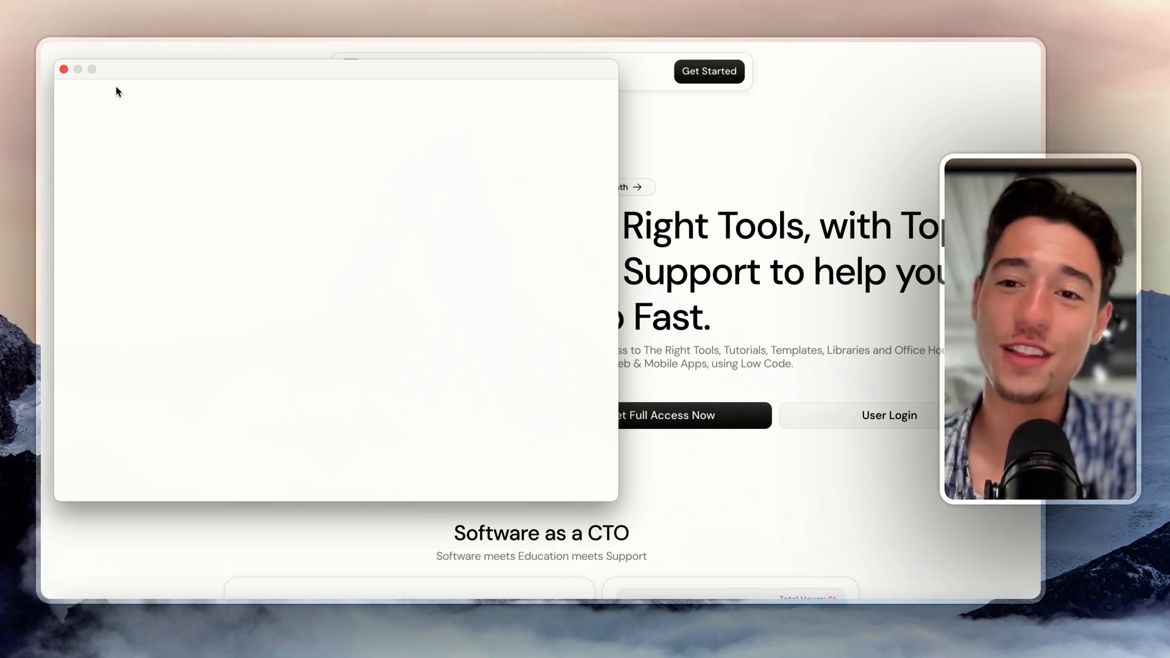
{"action": "mouse_move", "coordinate": [435, 239]}
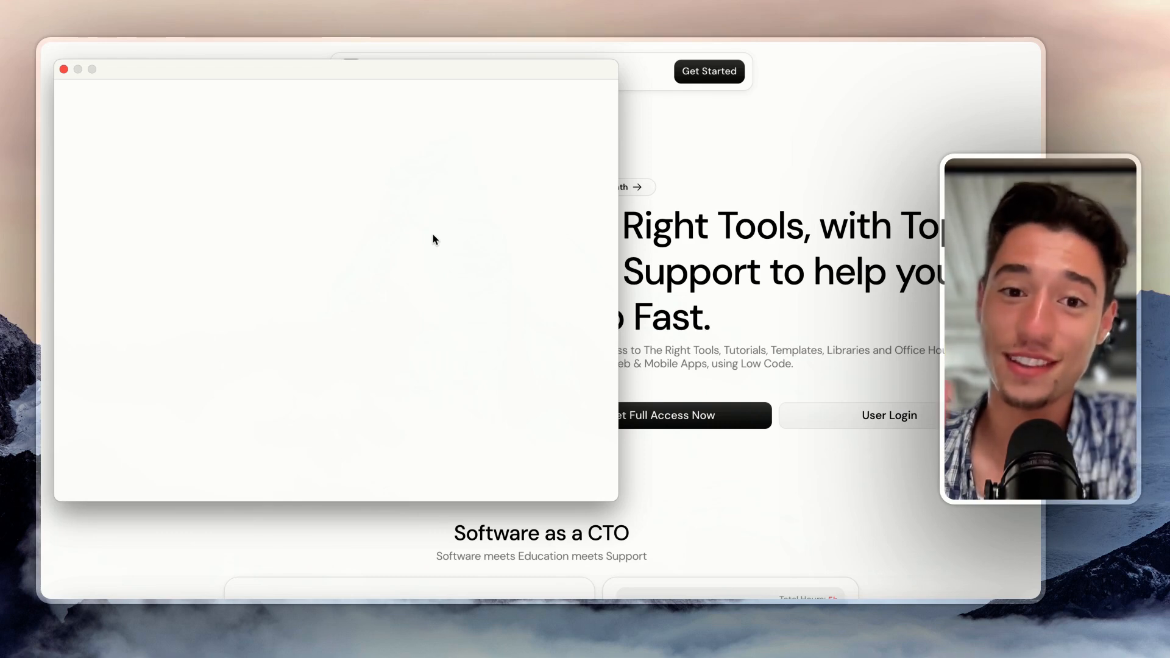
{"action": "mouse_move", "coordinate": [409, 266]}
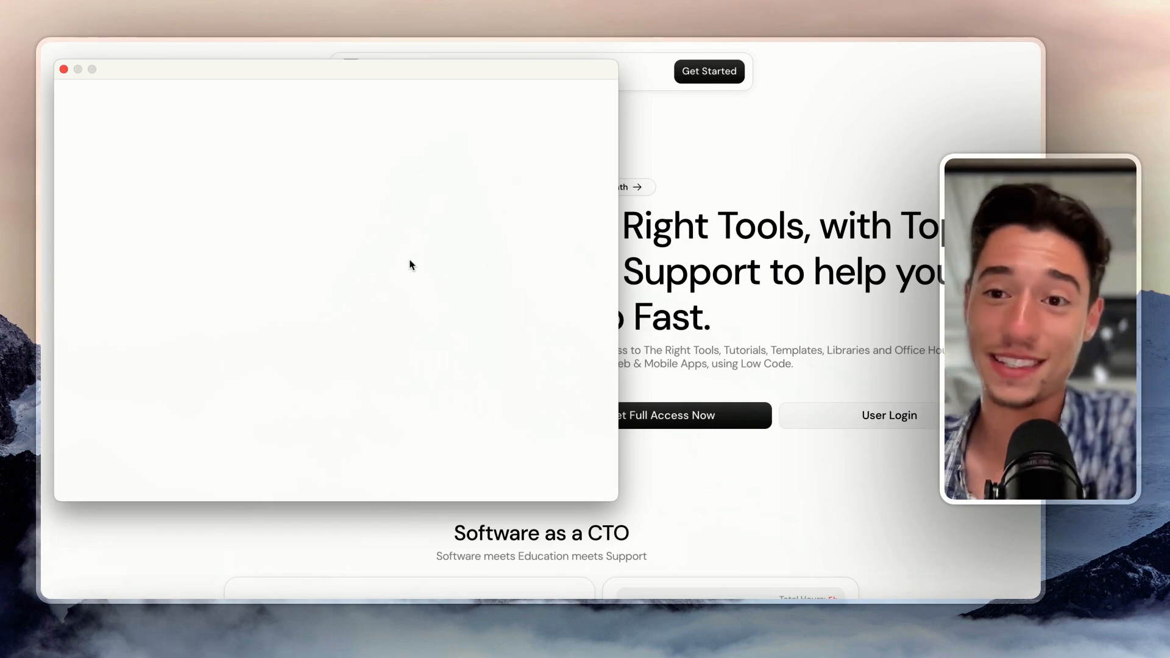